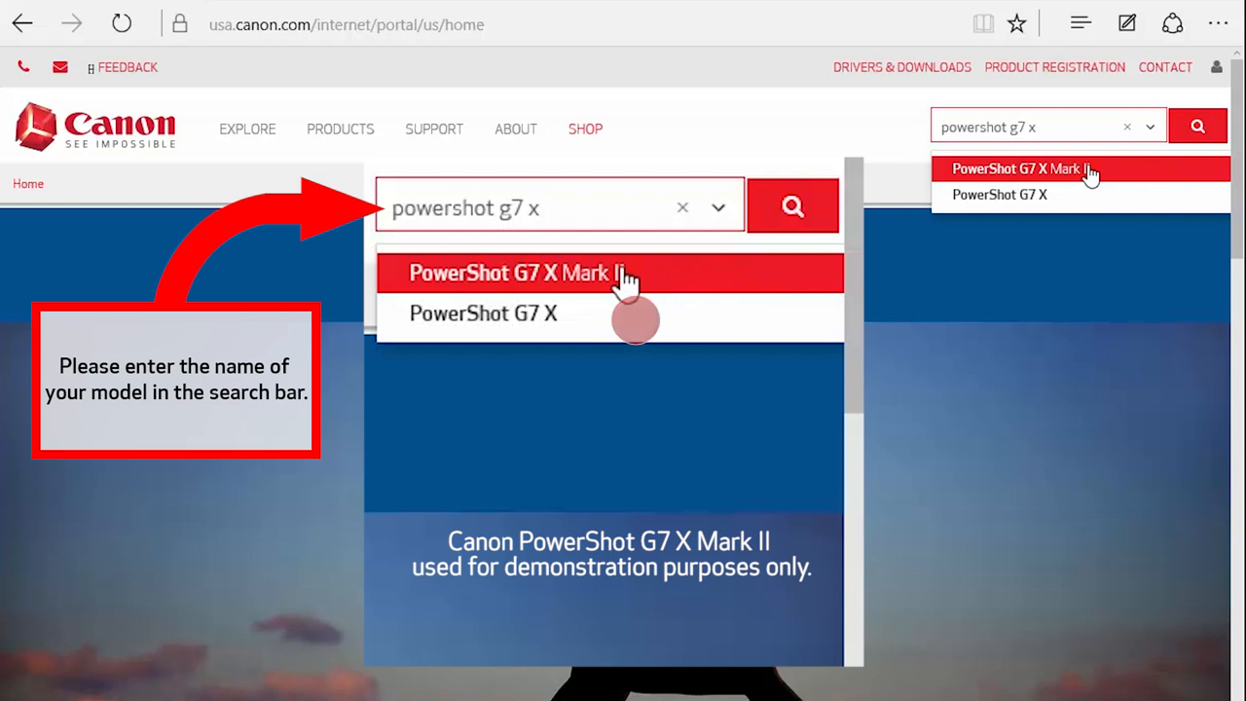
Search Canon USA for PowerShot G7 X Mark II and open its support page
left_click(521, 272)
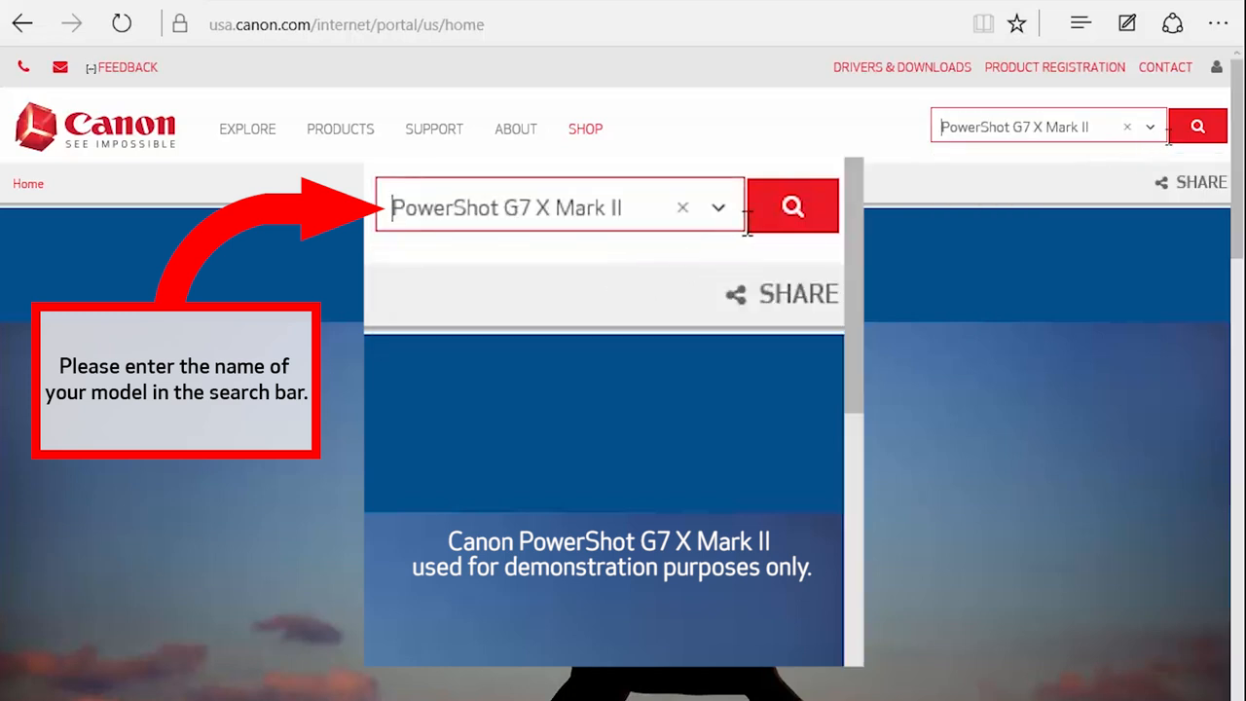
left_click(792, 206)
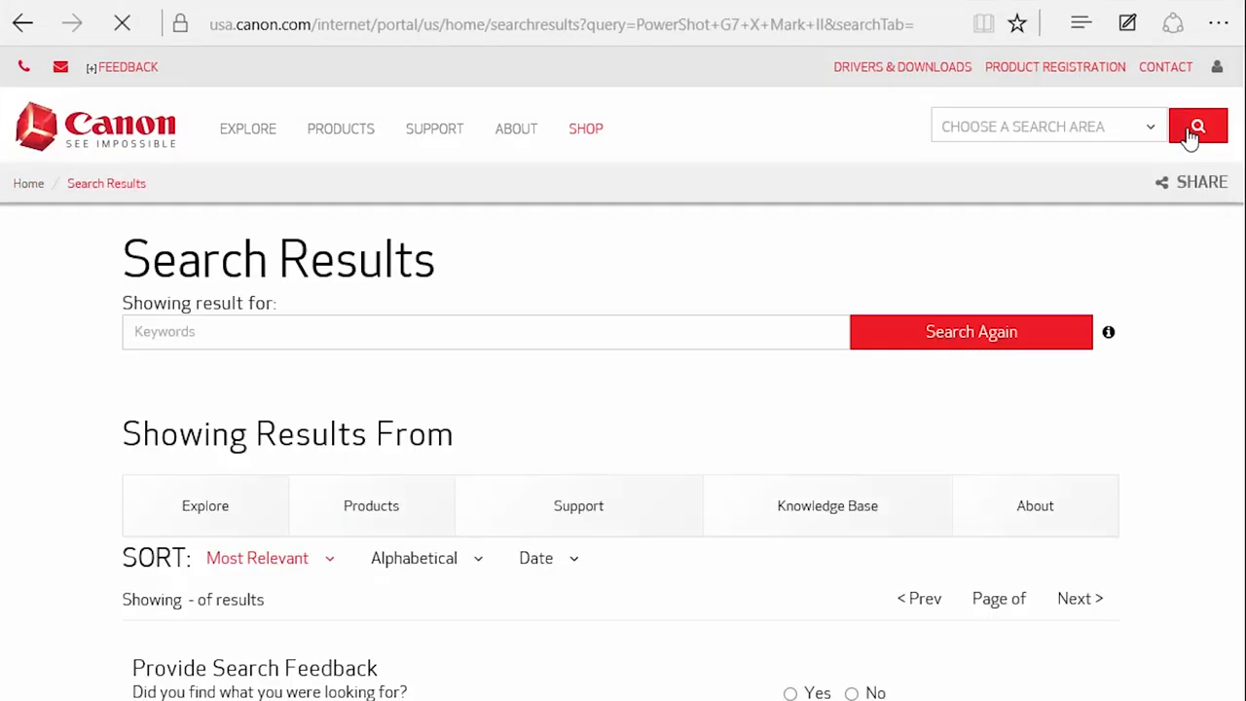
left_click(1197, 125)
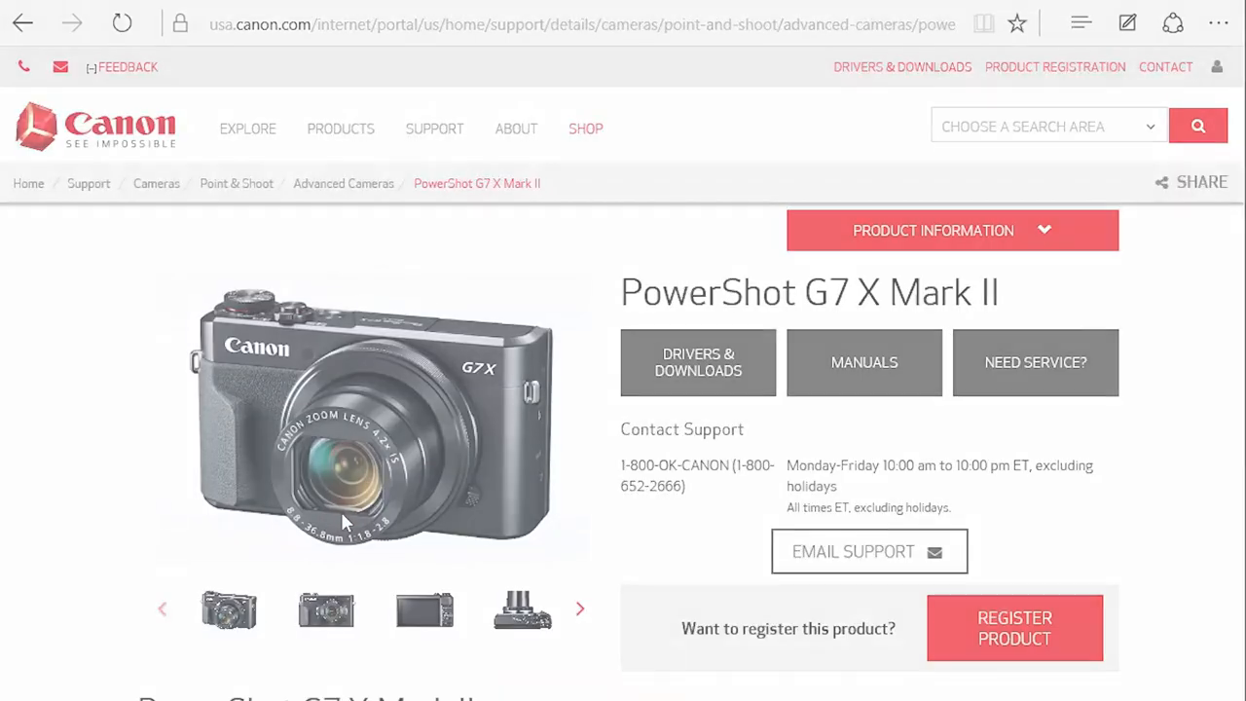
Accept the disclaimer and request the Digital Camera Software 7.2 download
left_click(697, 362)
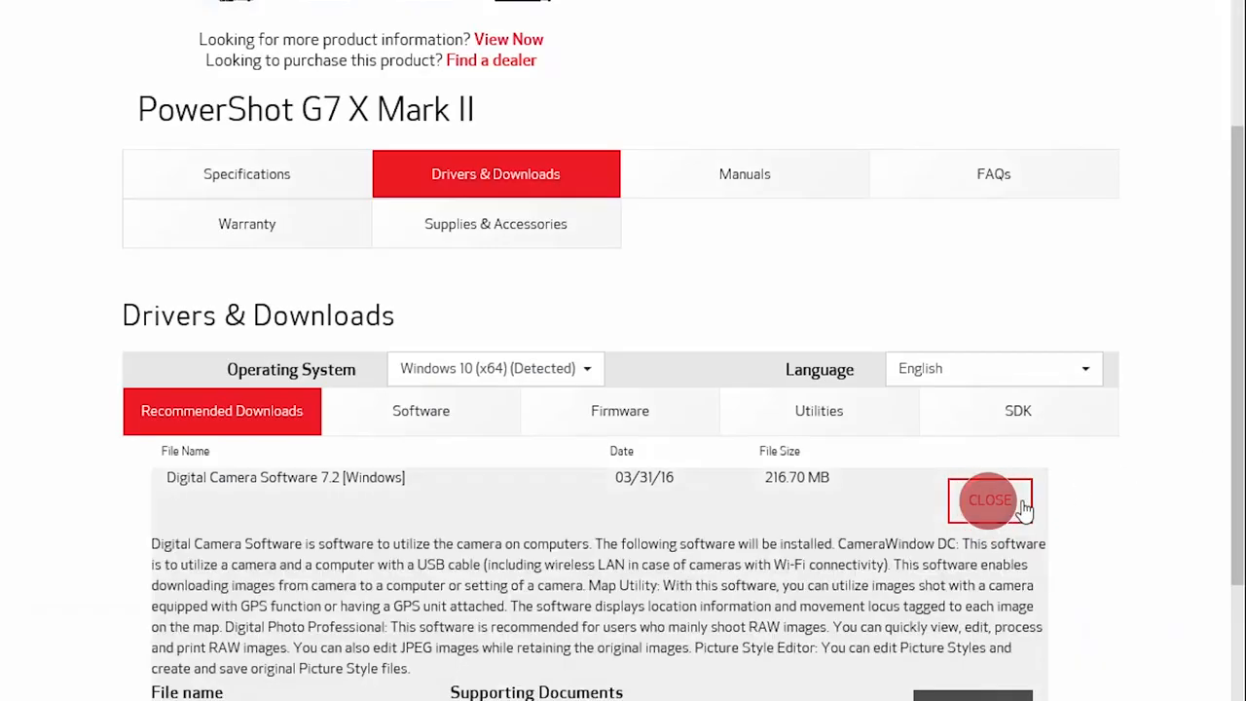
scroll("down", 3)
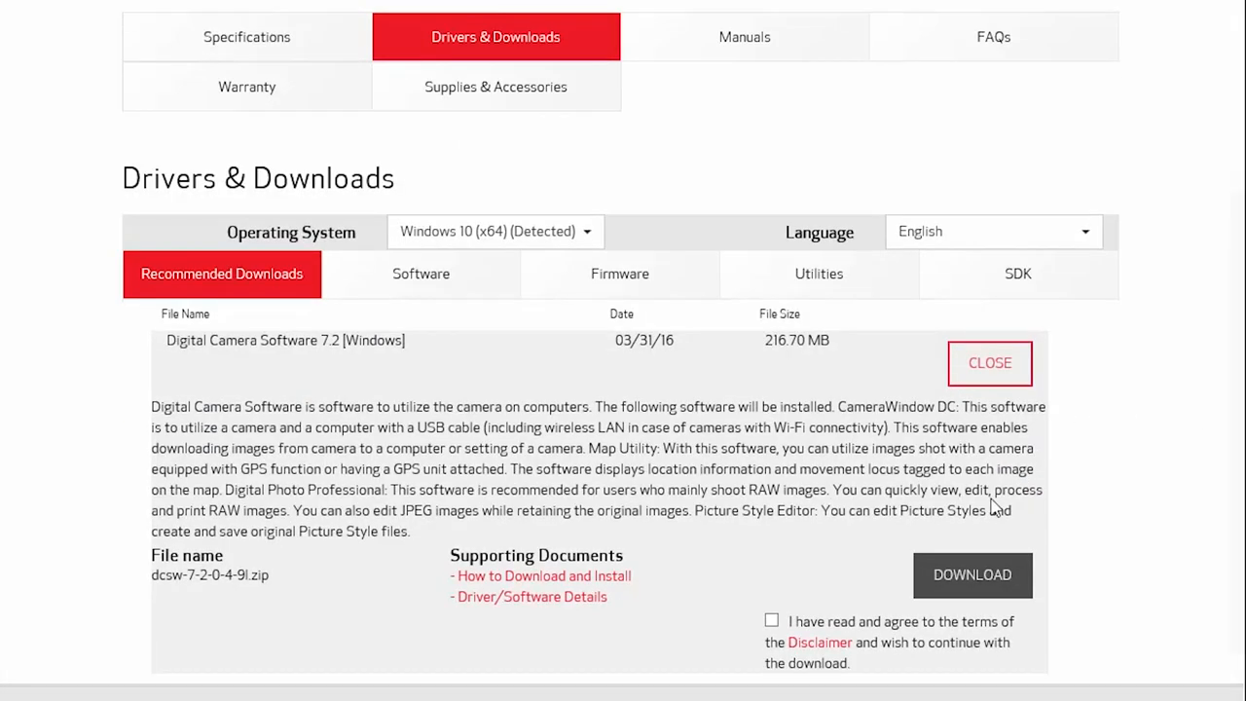
left_click(770, 619)
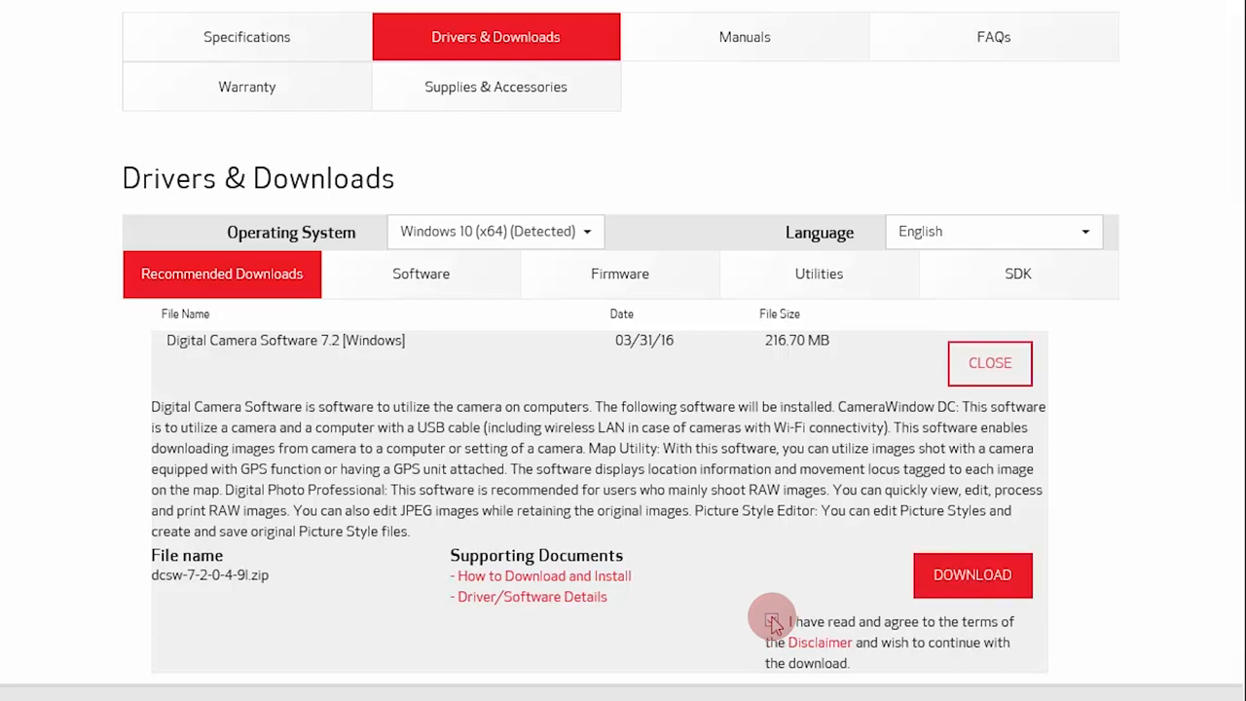
left_click(771, 619)
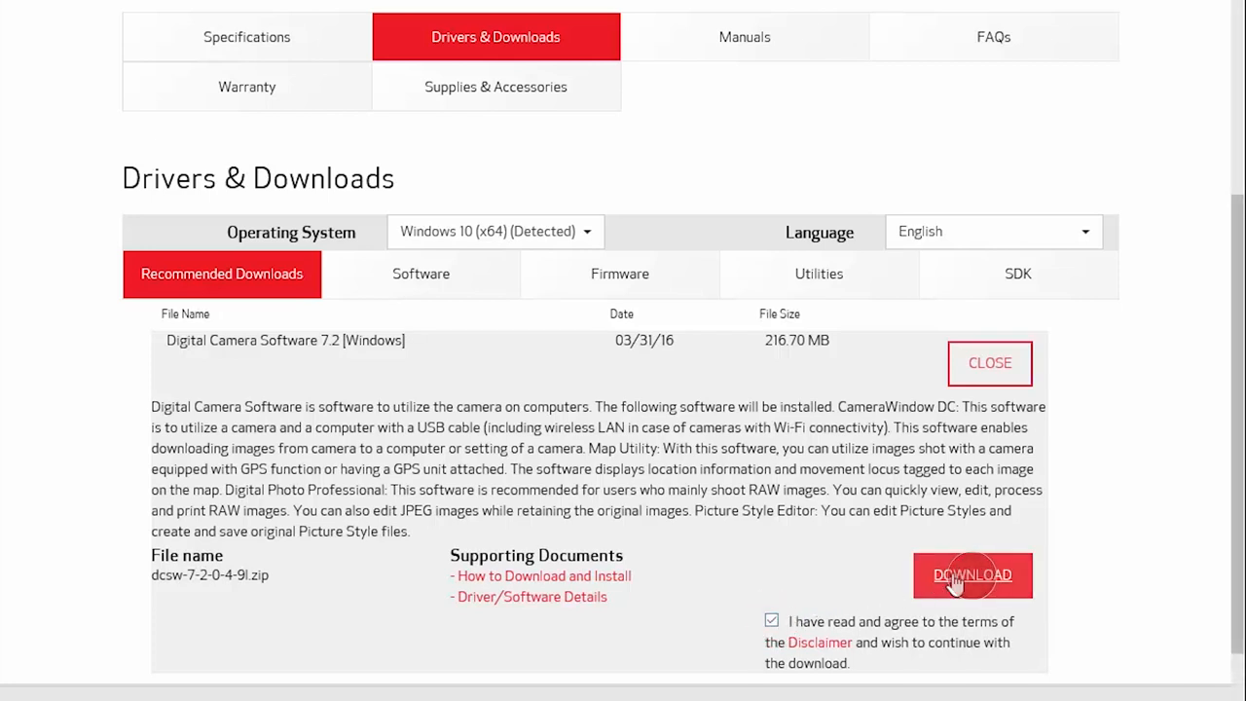
left_click(972, 574)
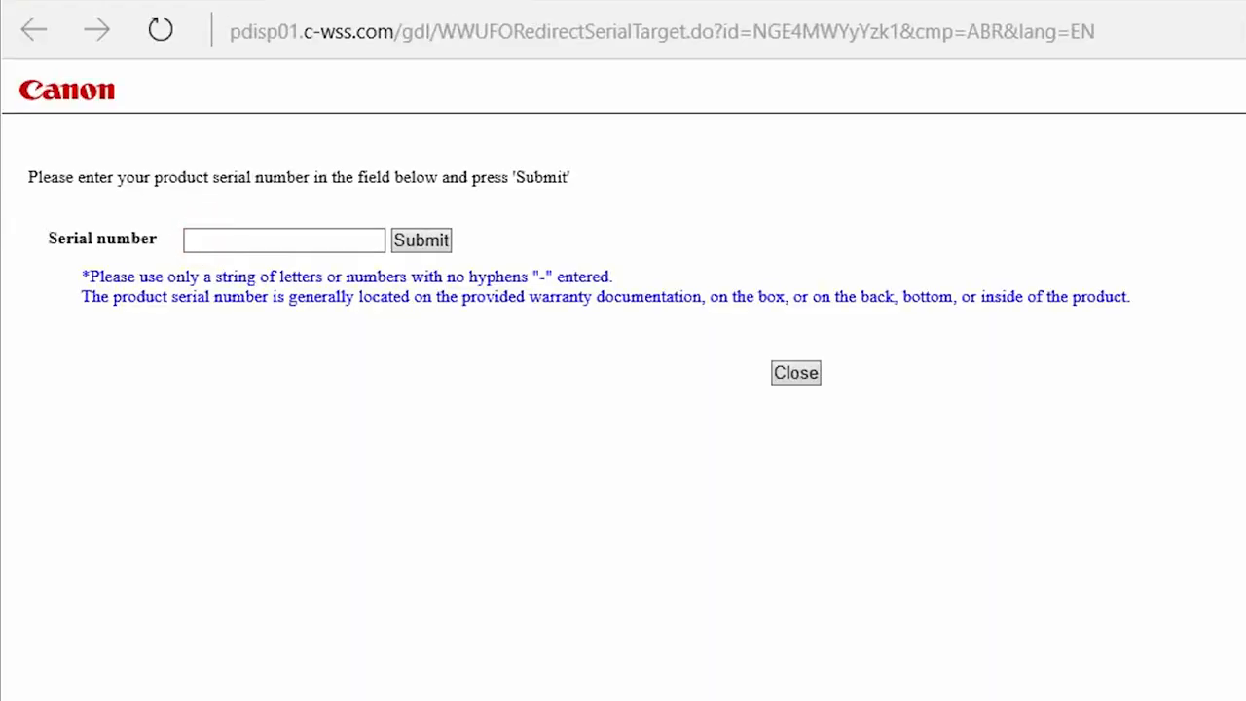
type("12345123")
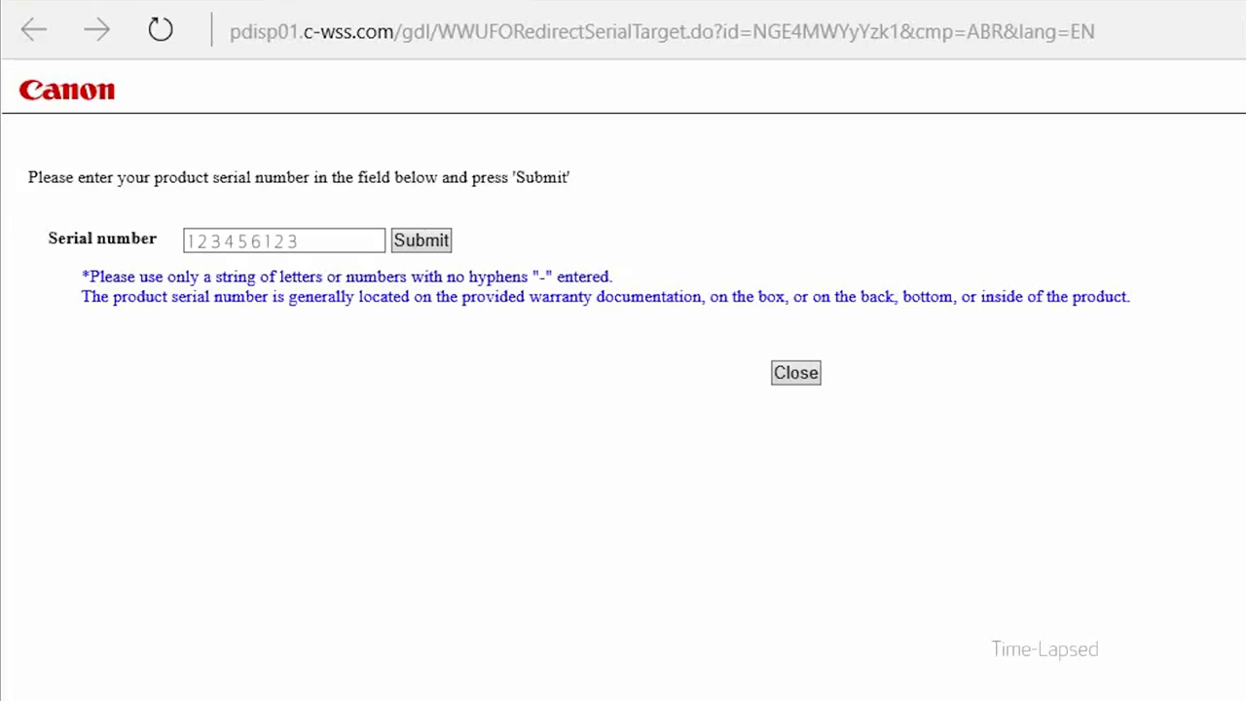
type("456")
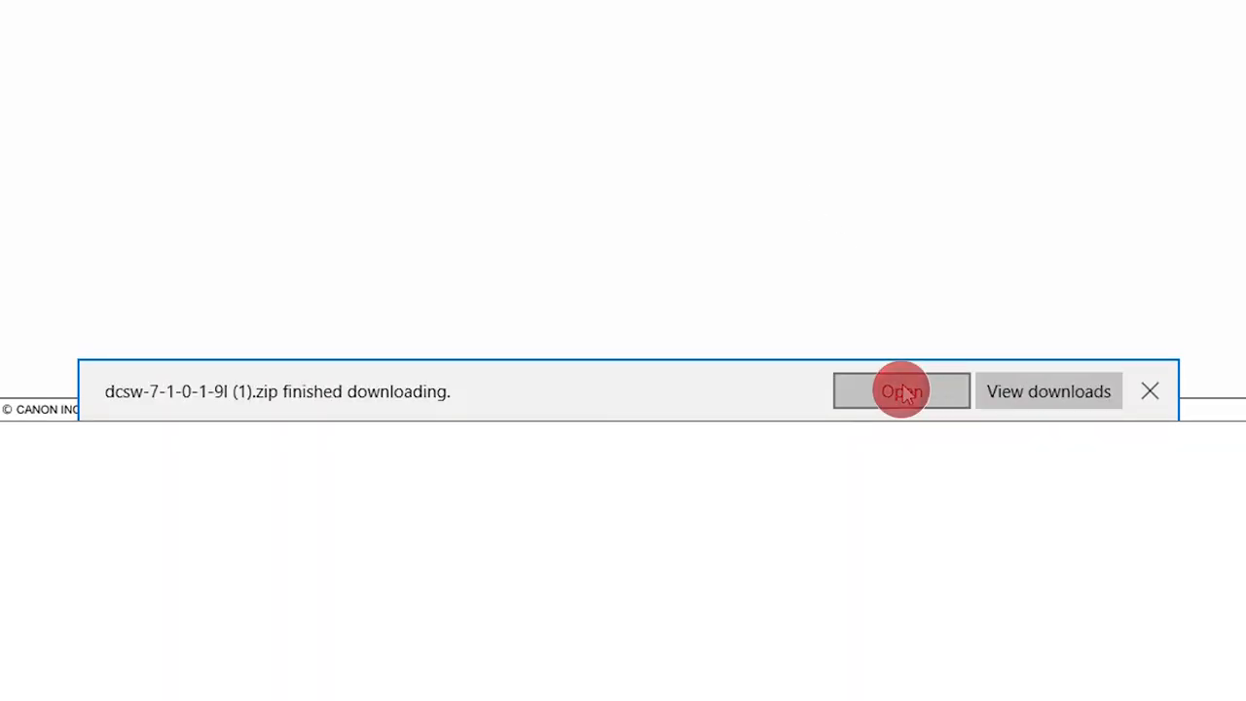
Open the downloaded archive's dcsw folder and launch CanonDCS71W
left_click(900, 391)
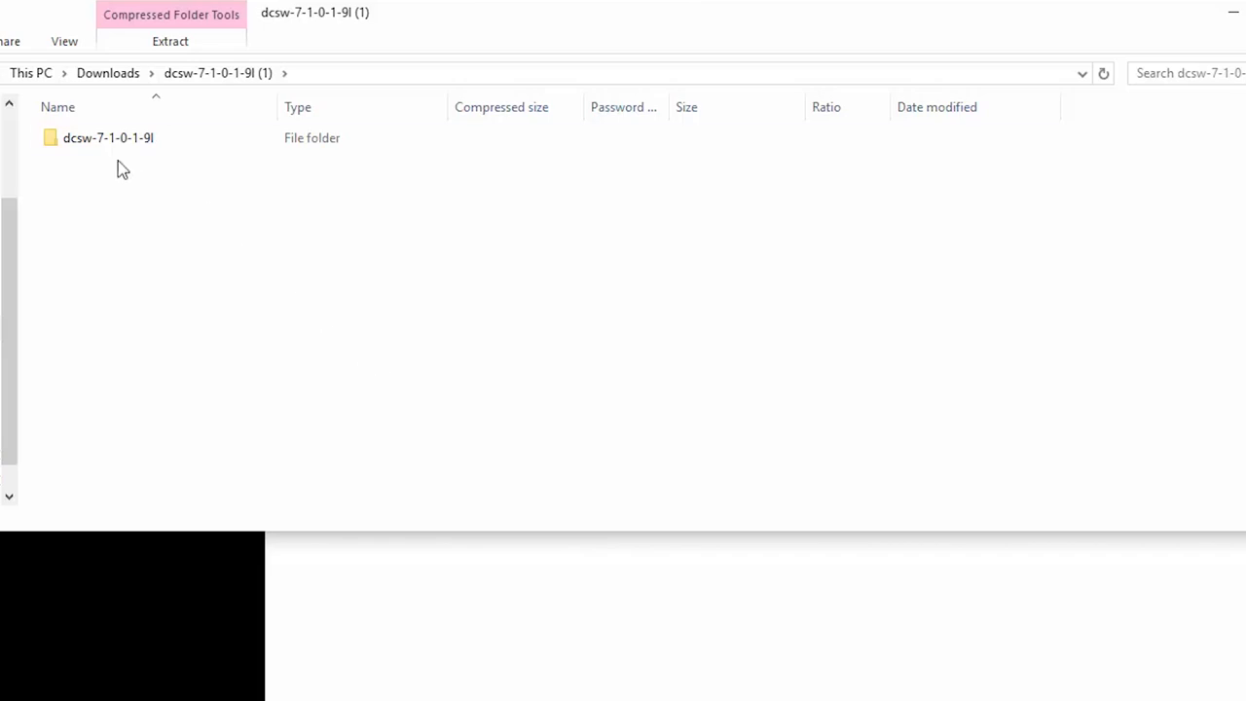
double_click(105, 137)
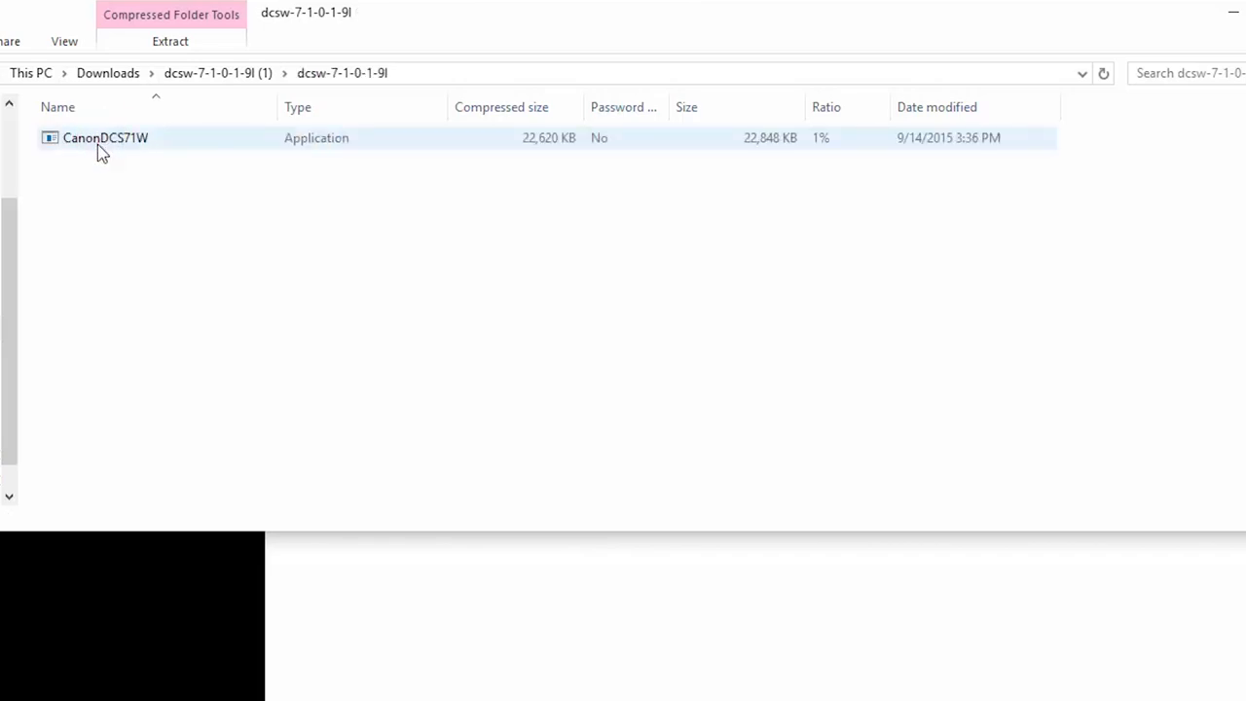
left_click(105, 136)
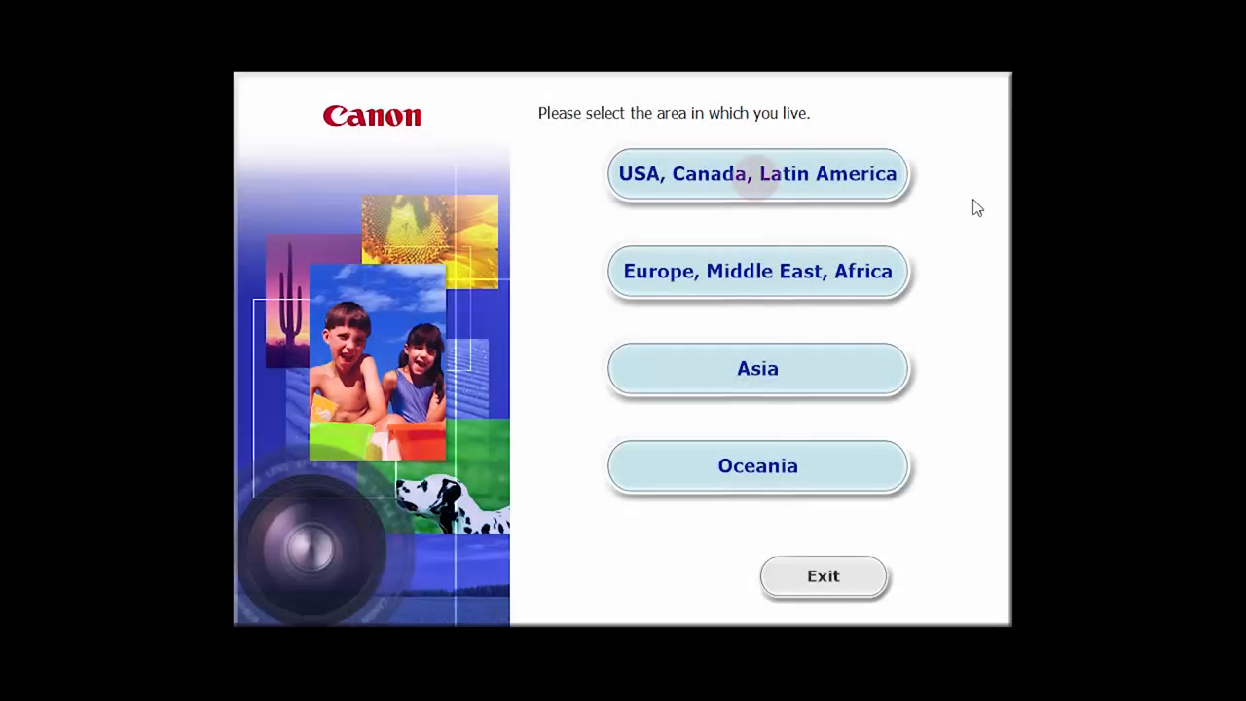
Choose the USA, Canada, Latin America region, United States, and English language
left_click(757, 173)
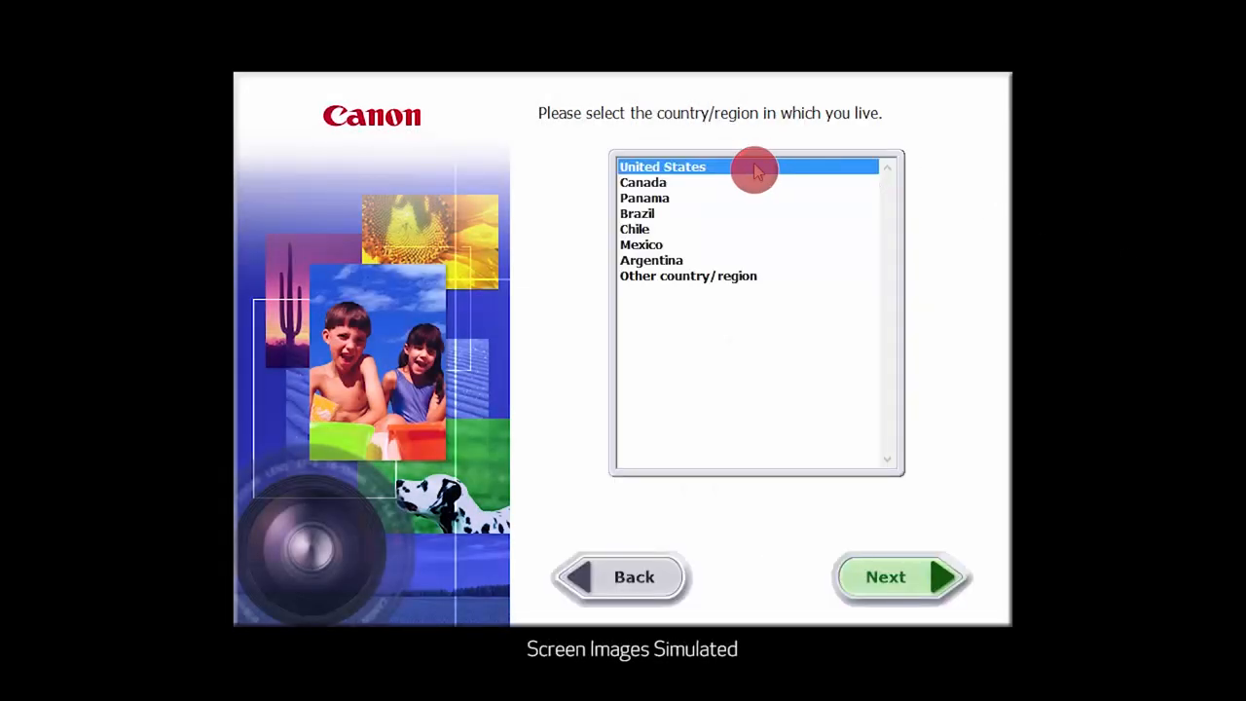
left_click(882, 576)
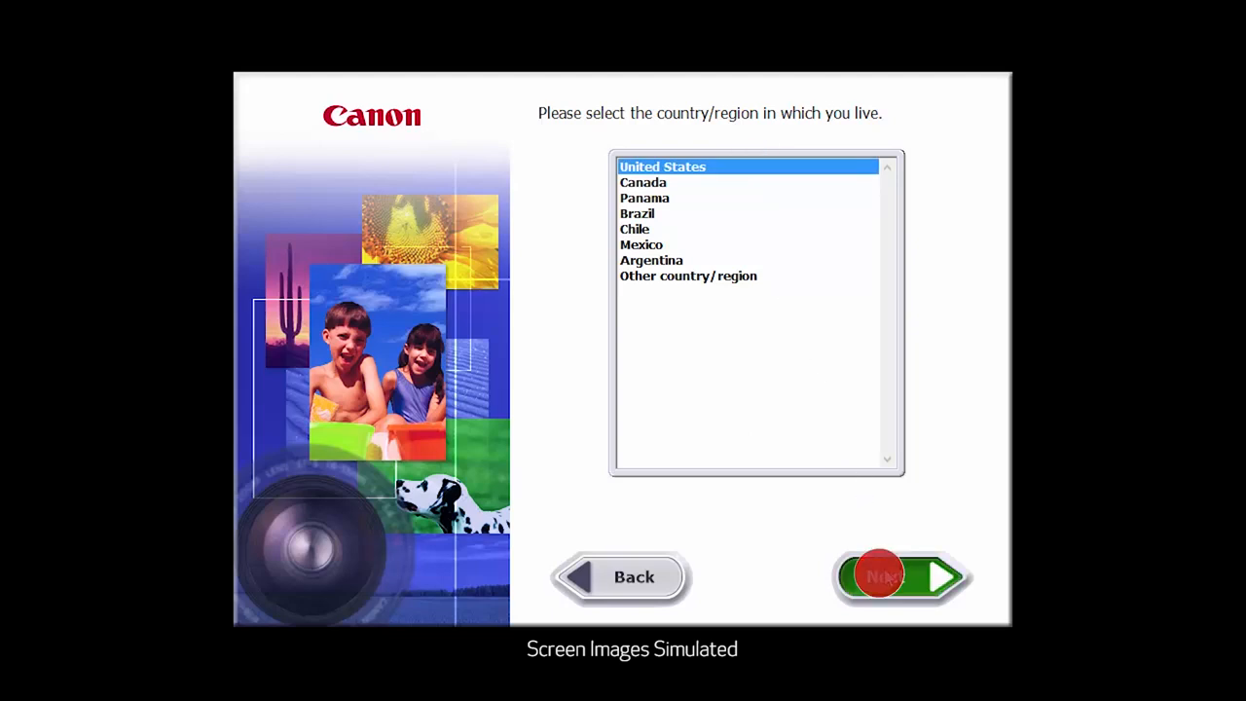
left_click(883, 576)
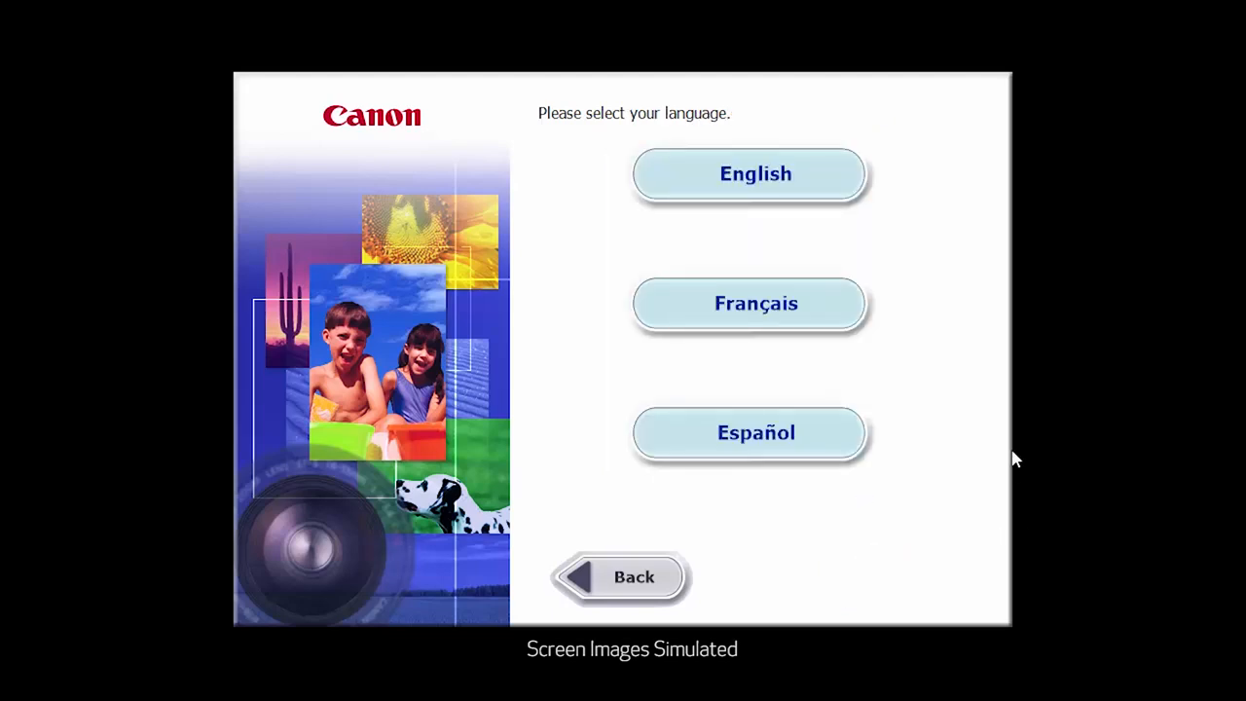
left_click(748, 174)
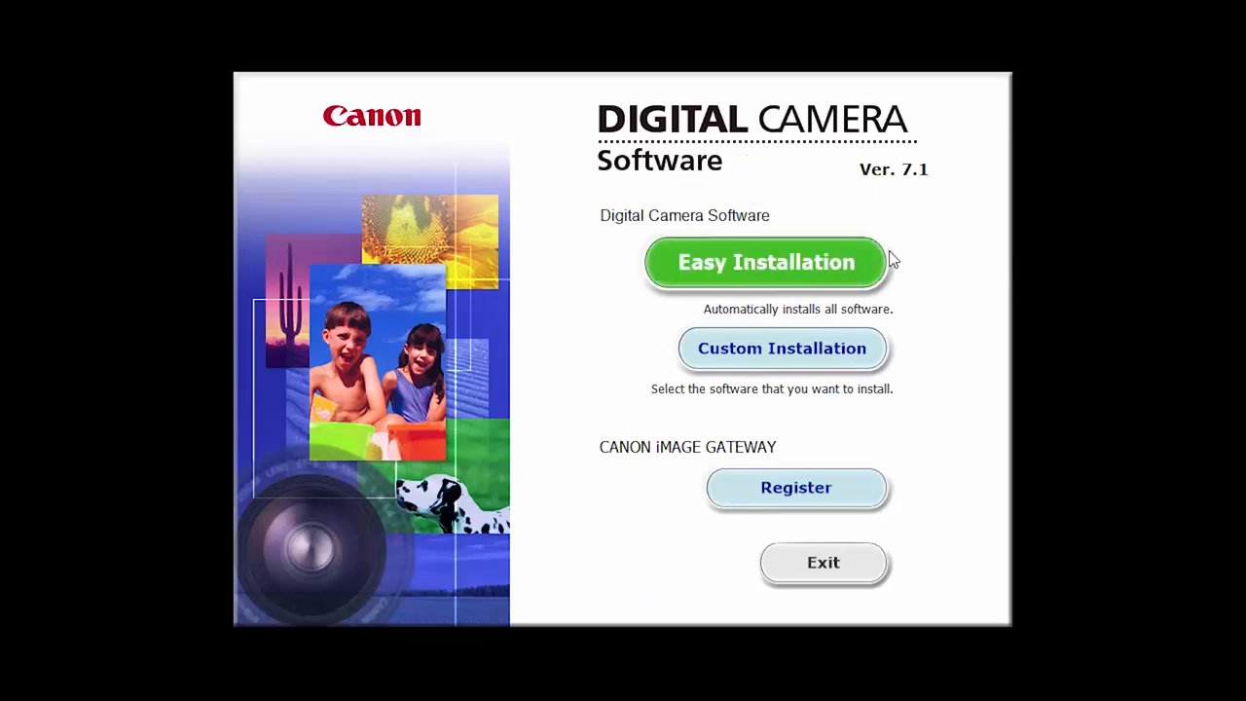
Run Easy Installation of CameraWindow and Map Utility, accepting the license and download disclaimer
left_click(767, 261)
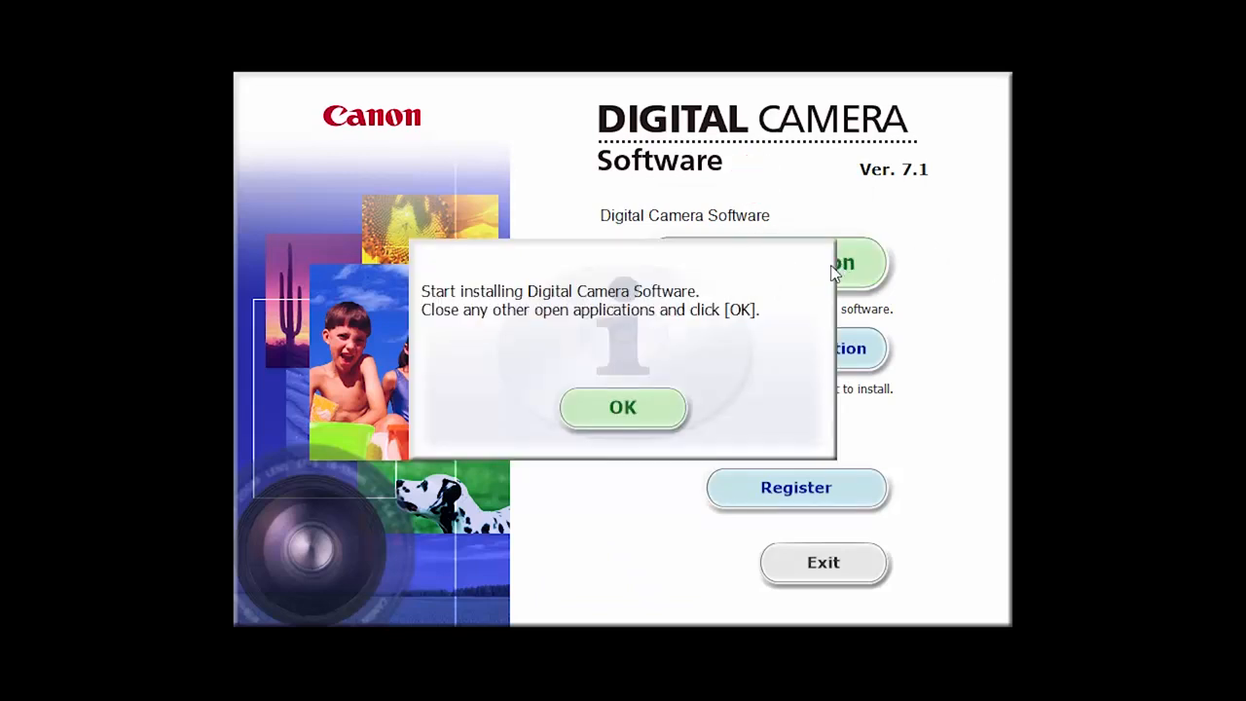
left_click(623, 406)
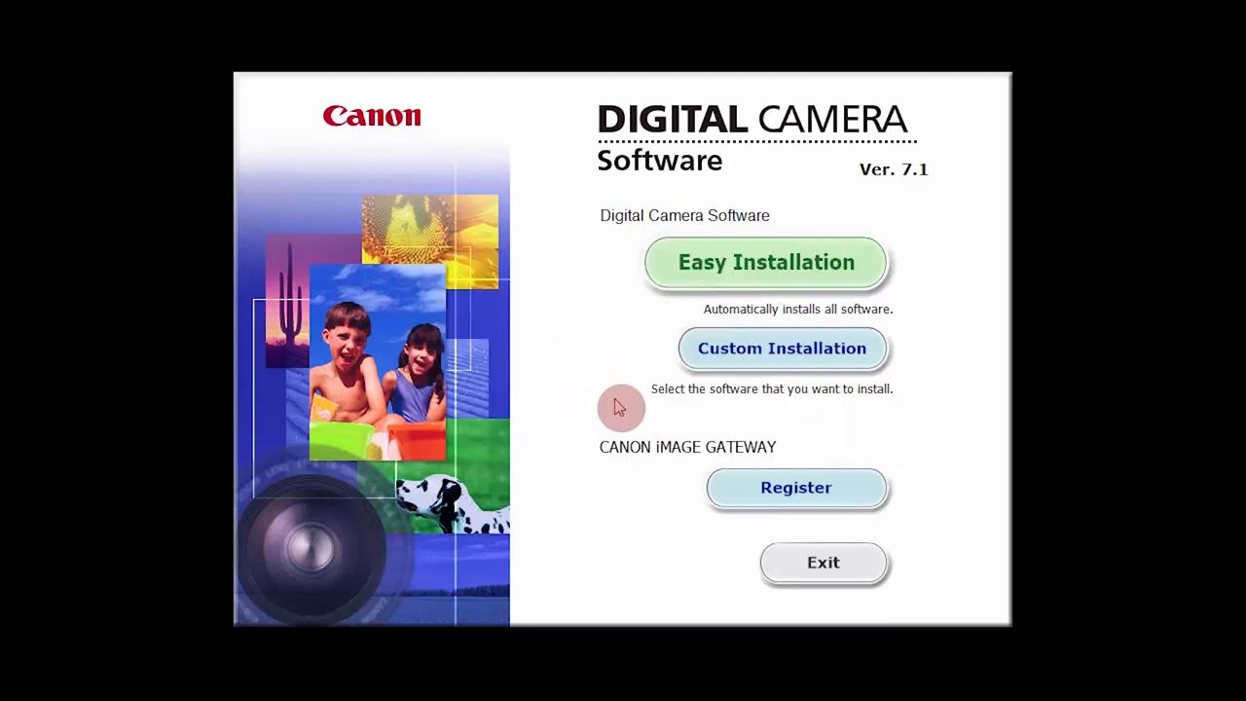
left_click(765, 260)
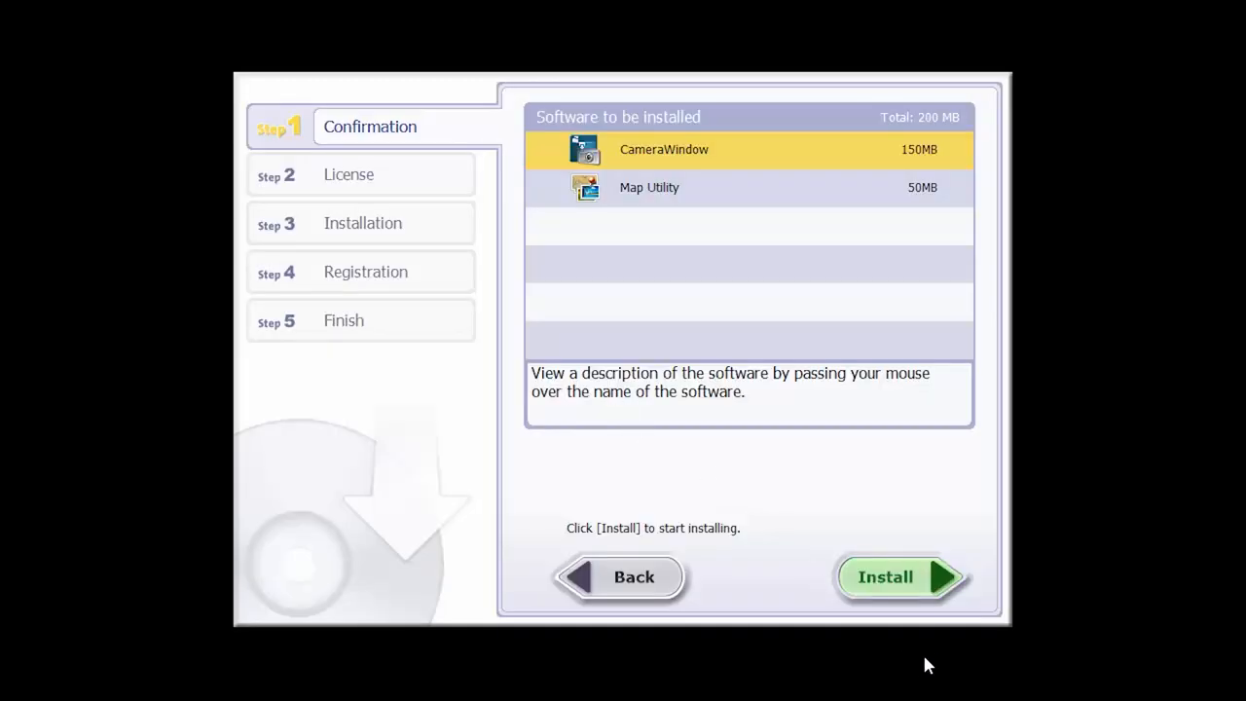
left_click(886, 576)
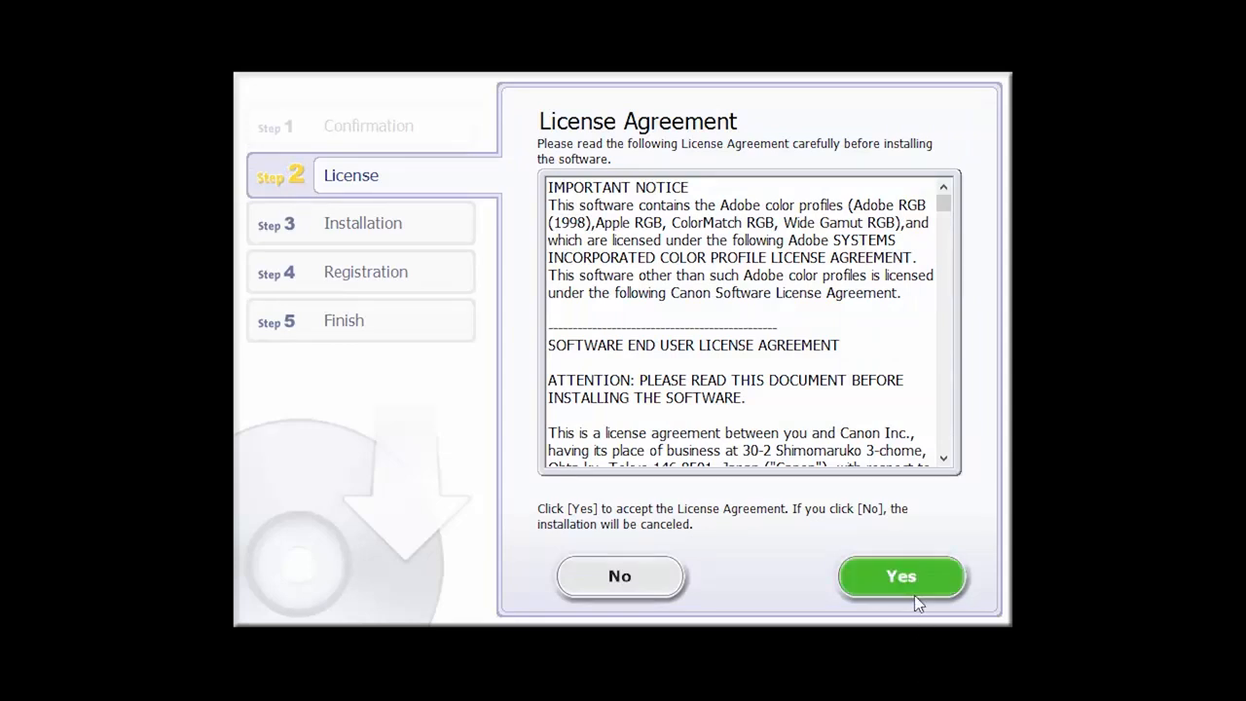
left_click(902, 576)
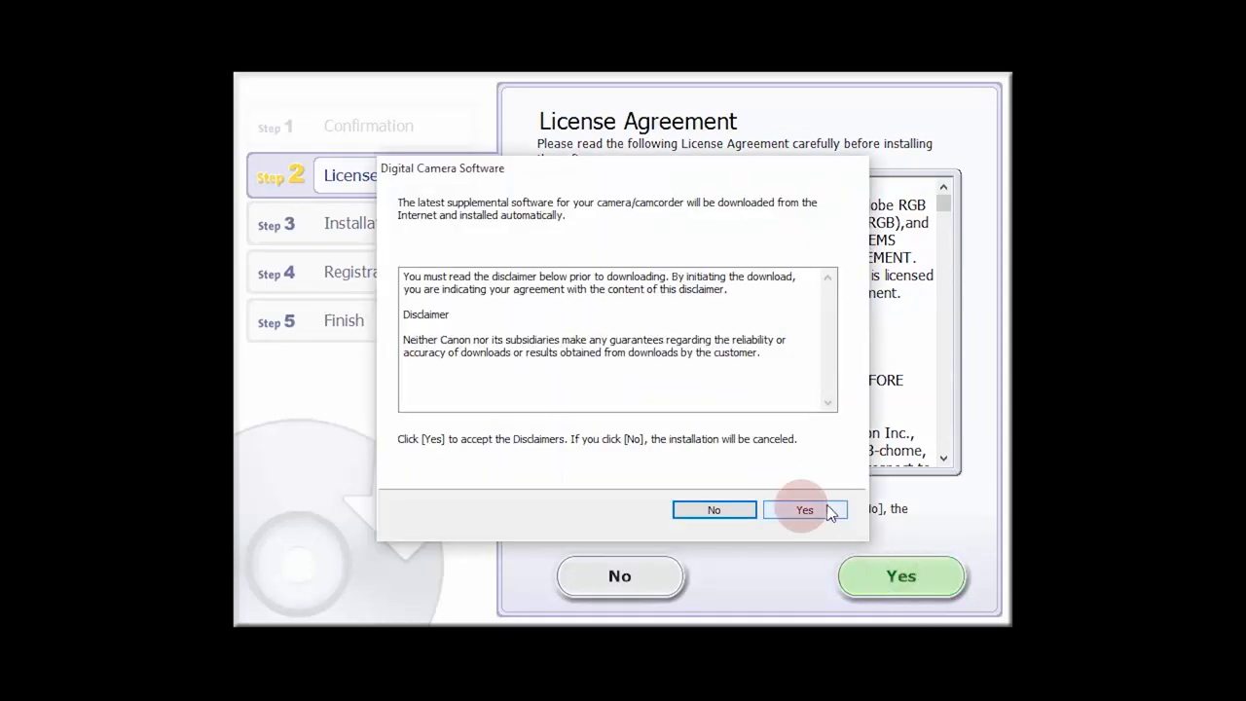
left_click(804, 510)
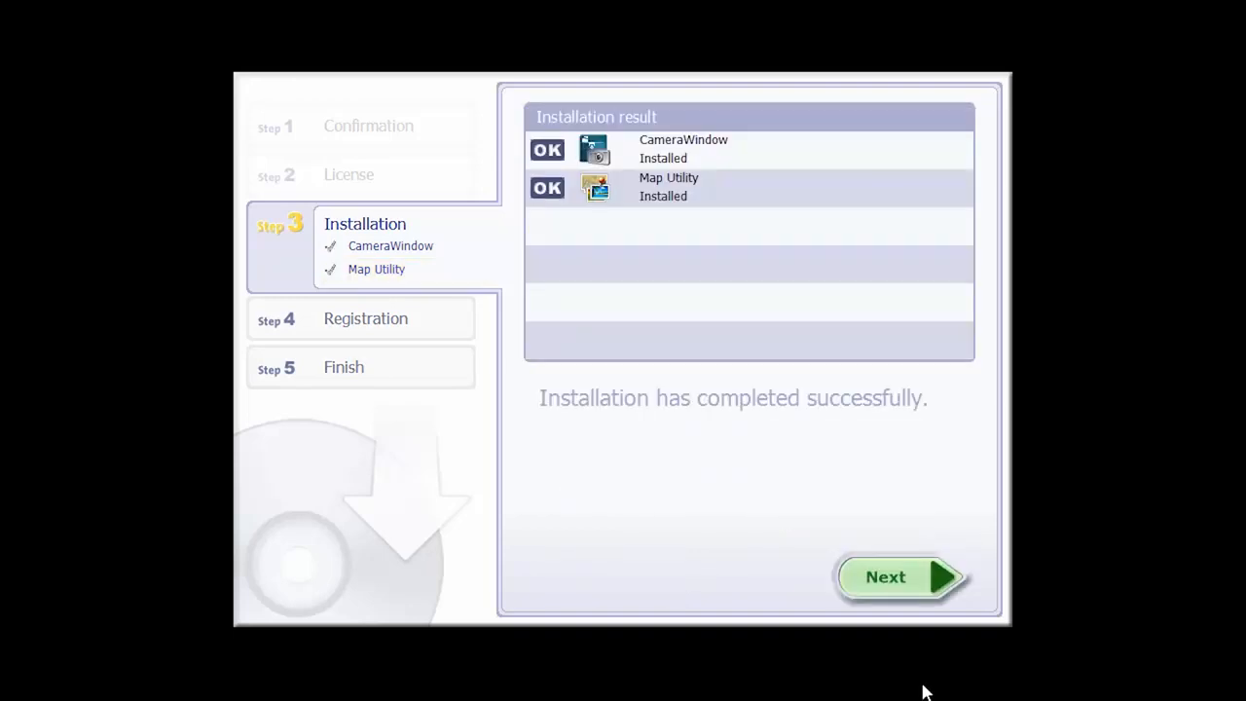
Continue past installation results and CANON iMAGE GATEWAY registration, then finish the installer
left_click(895, 576)
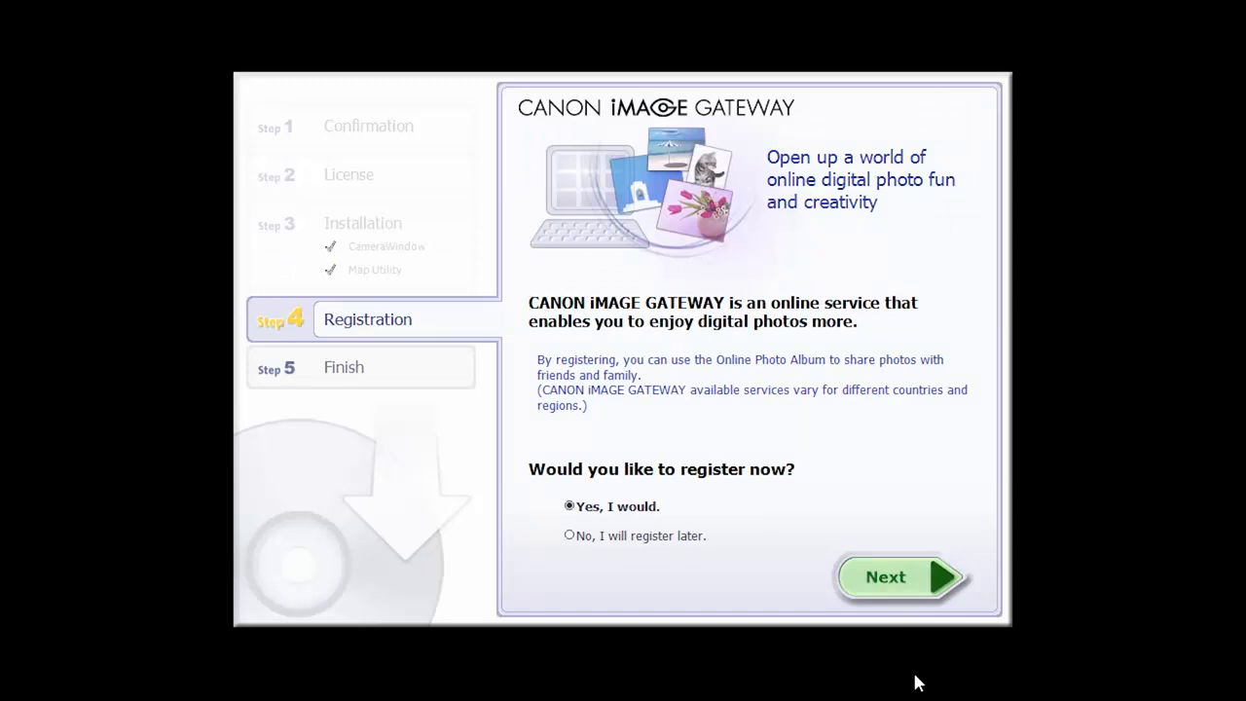
left_click(886, 576)
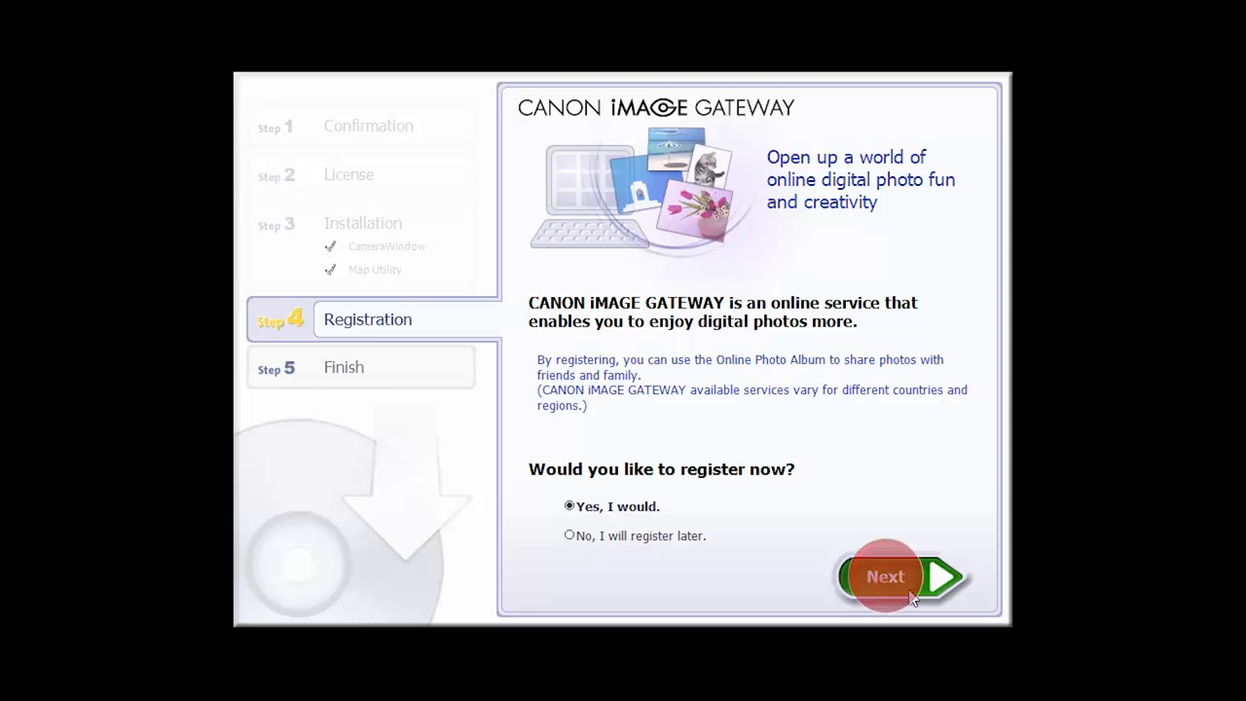
left_click(883, 576)
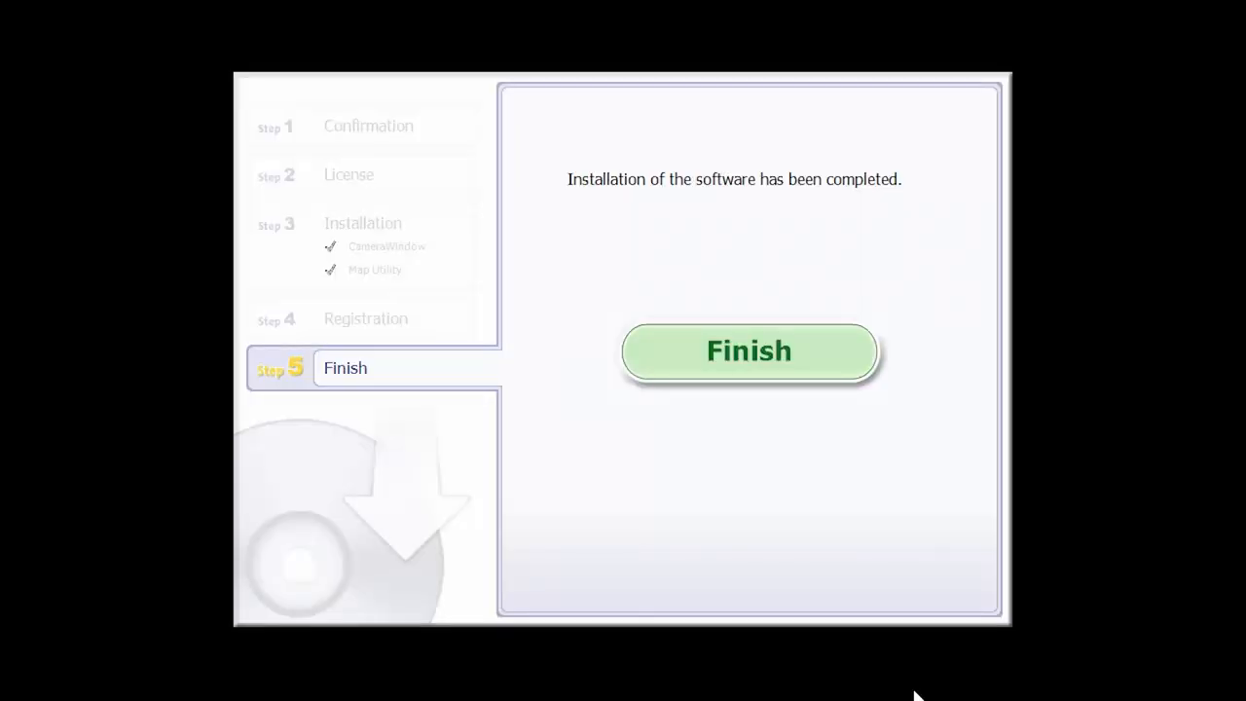
mouse_move(914, 685)
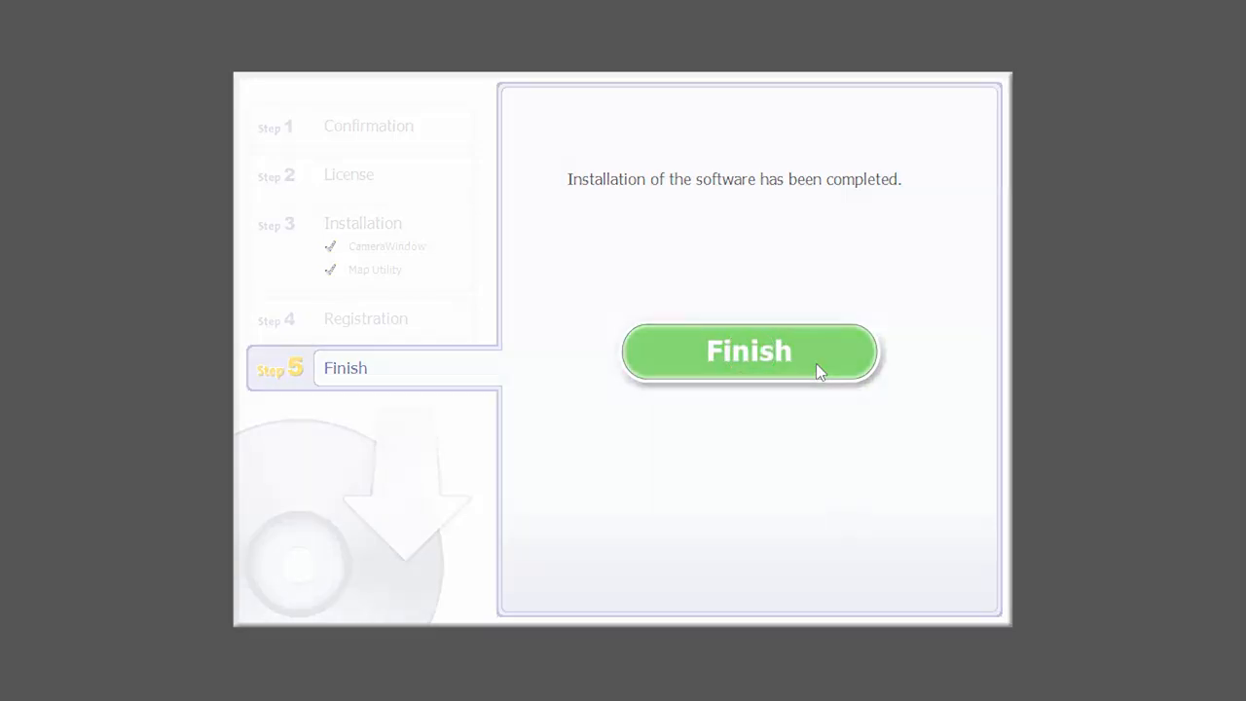
left_click(747, 351)
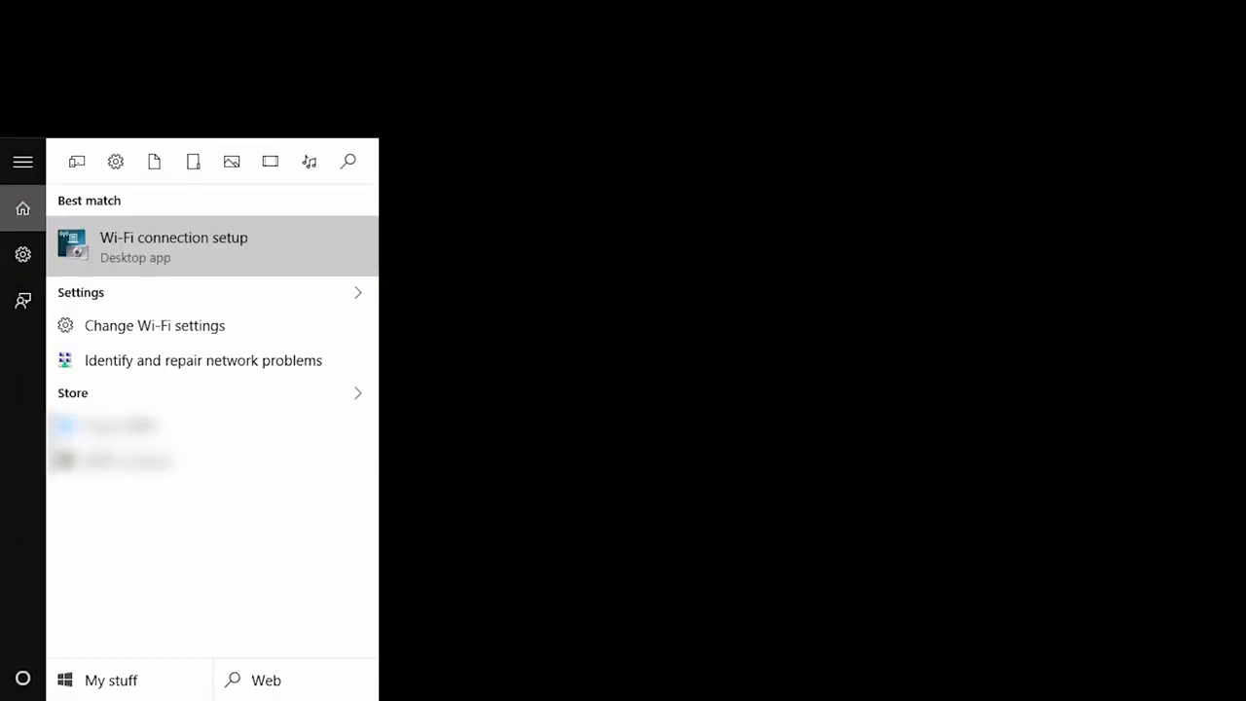
mouse_move(235, 264)
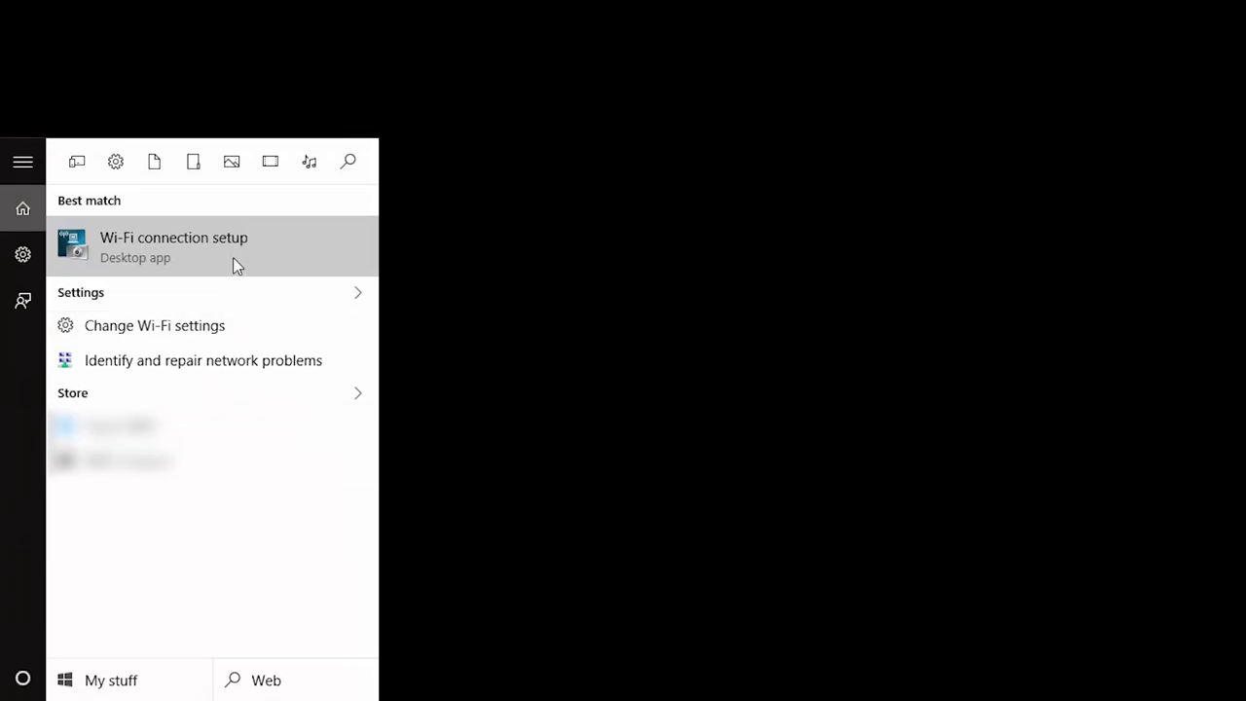
Launch Wi-Fi connection setup and apply the Windows camera connection settings
left_click(173, 245)
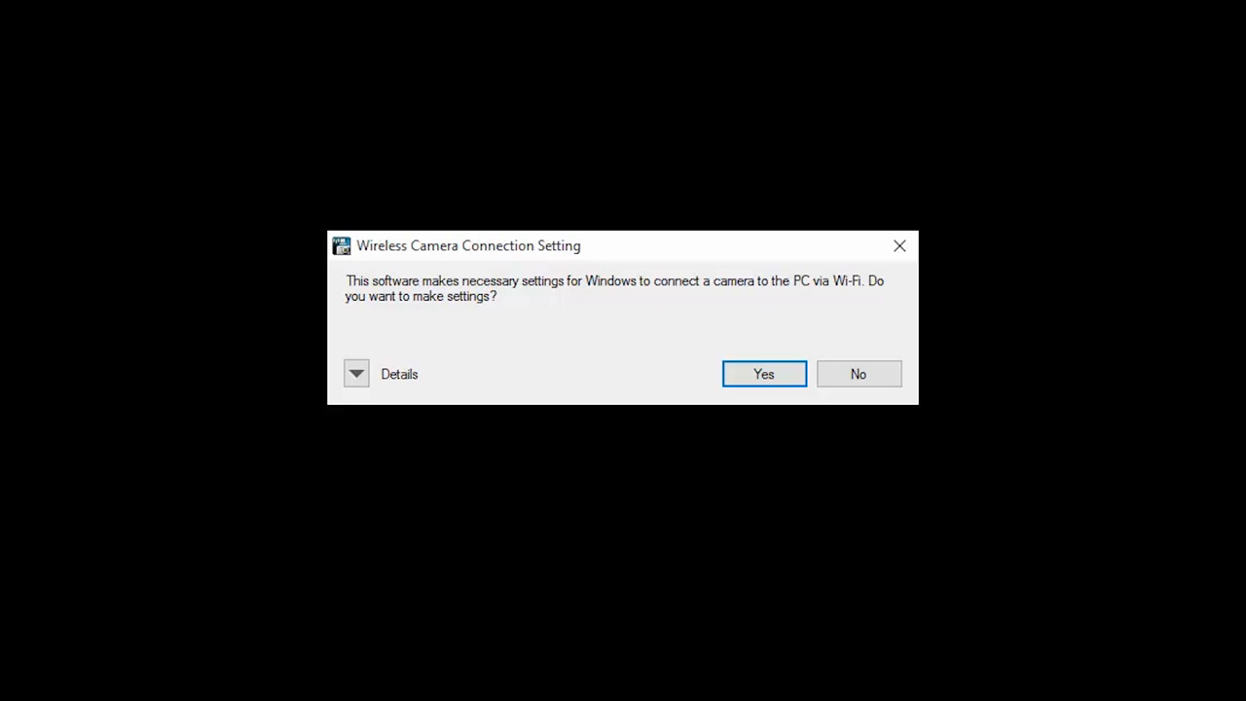
left_click(763, 373)
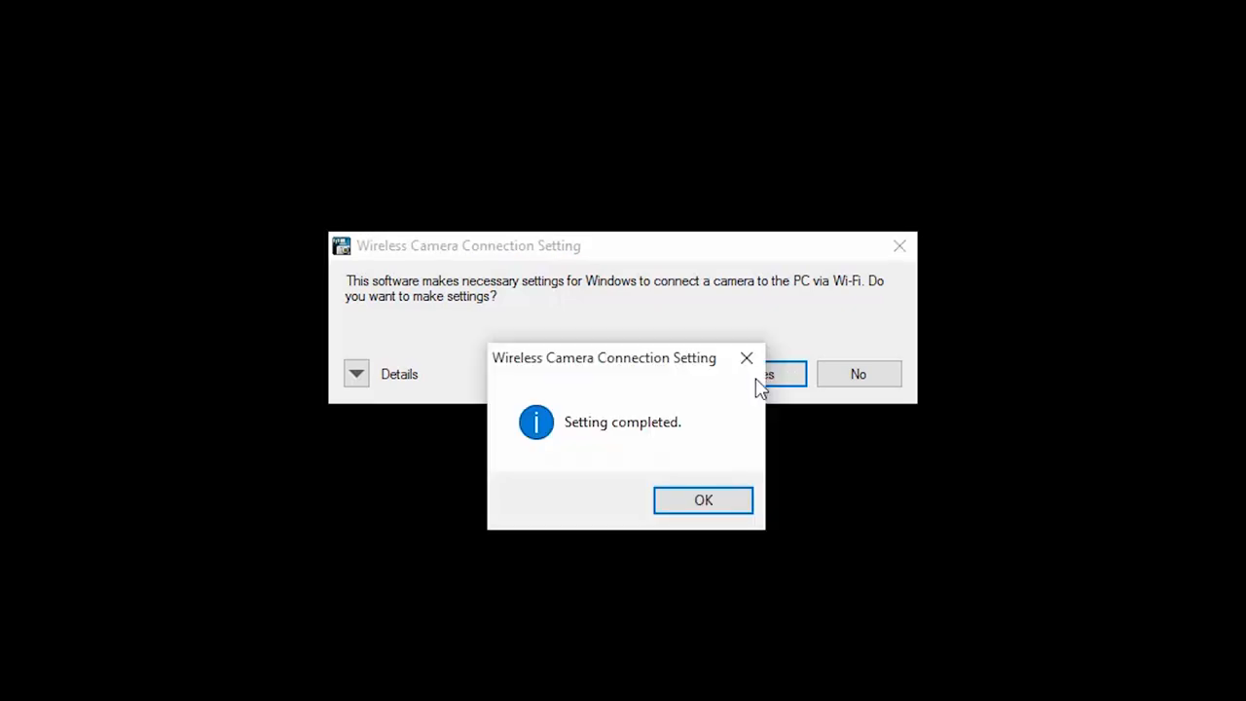
left_click(703, 500)
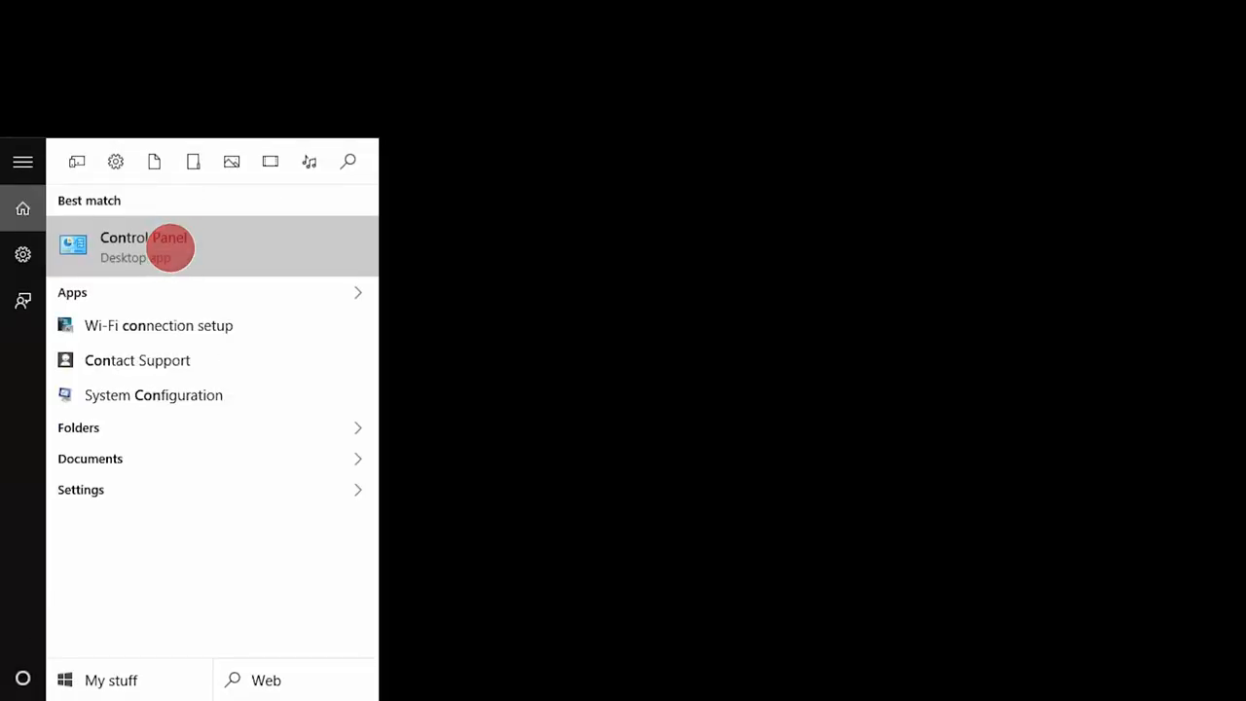
Open Control Panel and start Add a device under Hardware and Sound
left_click(144, 245)
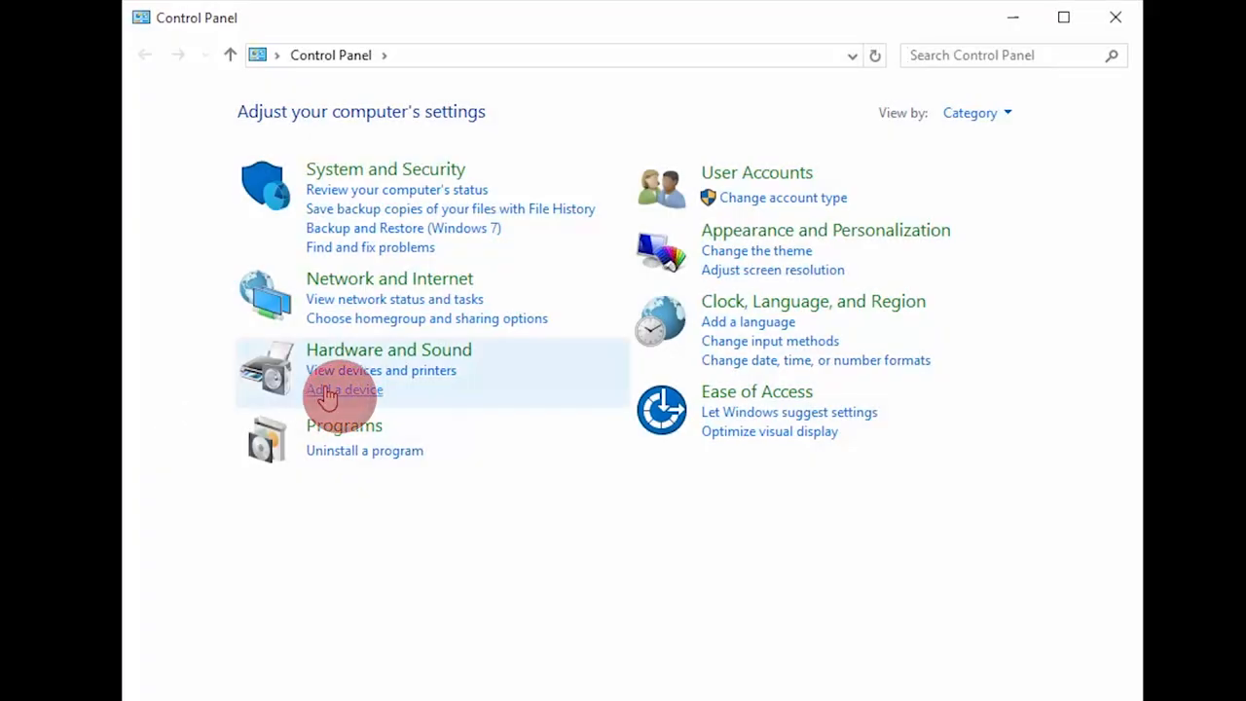
left_click(342, 389)
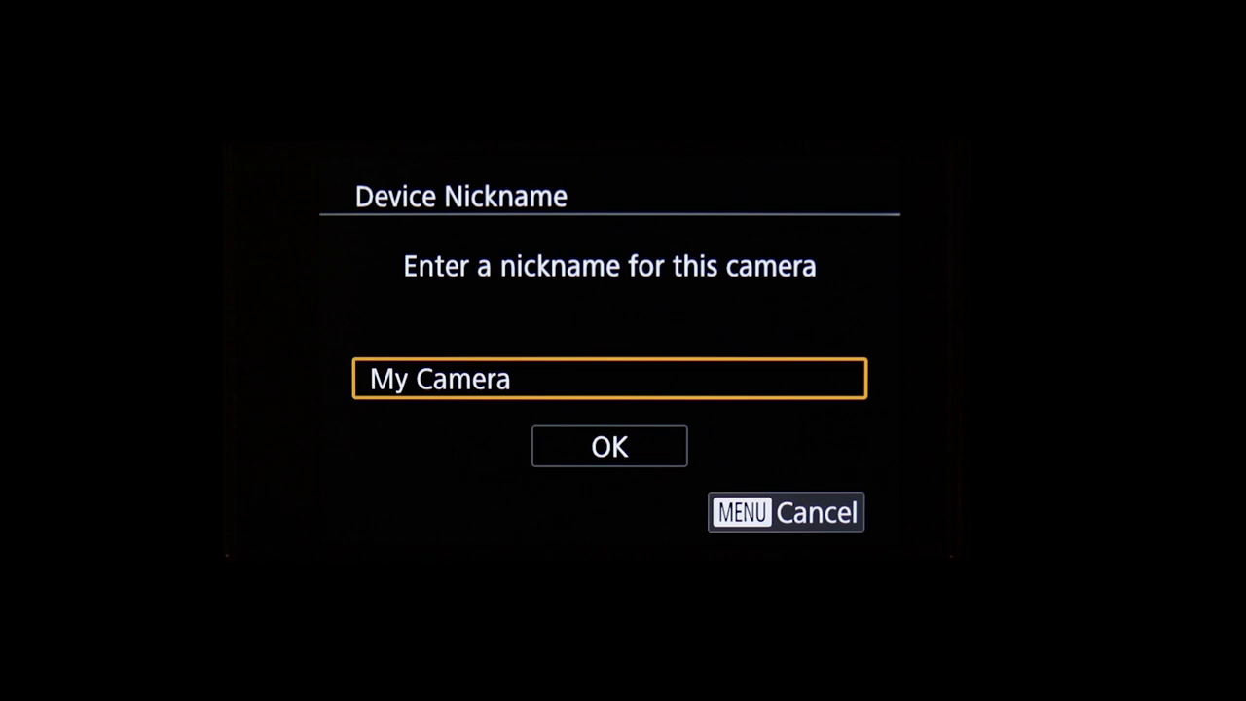
Accept My Camera as the device nickname on the camera
key("down")
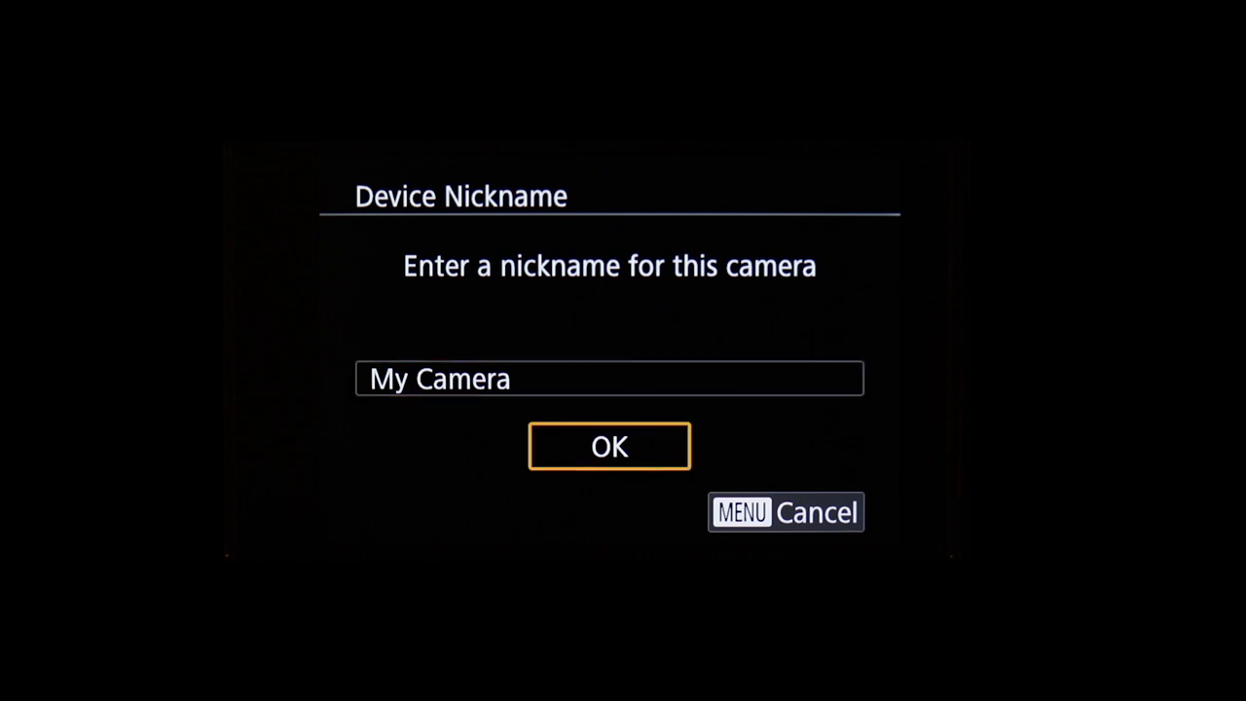
left_click(607, 446)
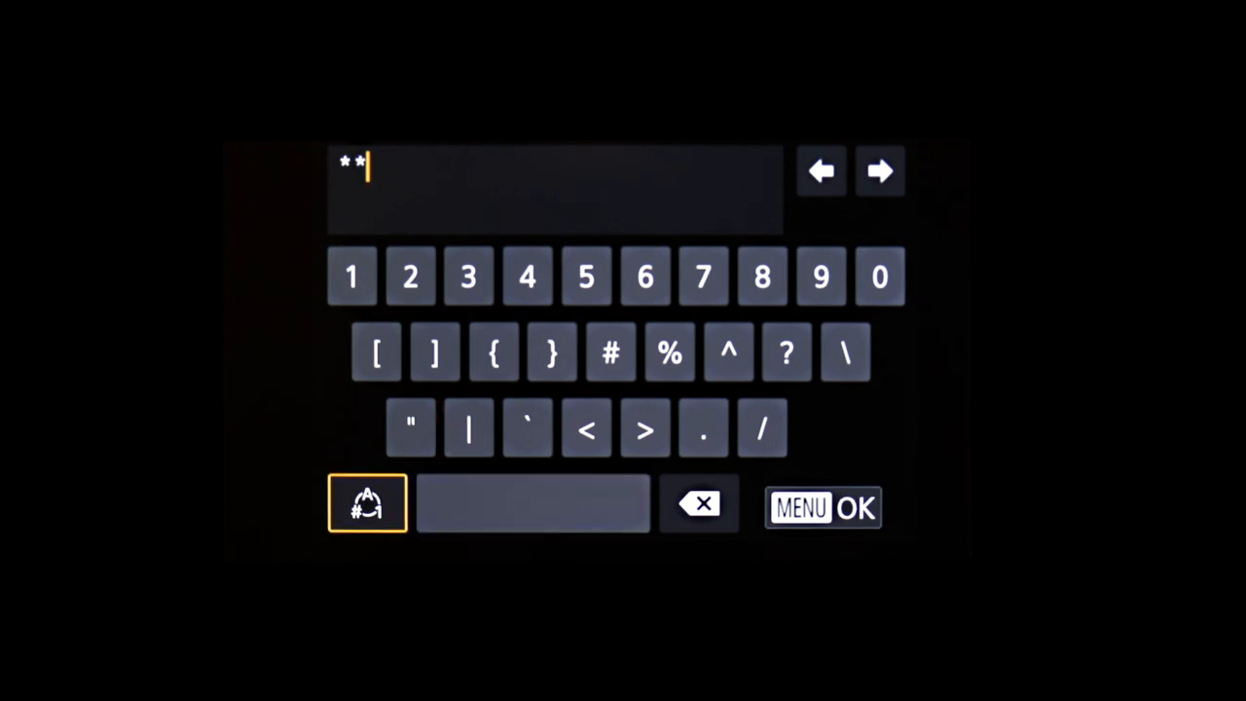
Enter the masked Wi-Fi password characters using the uppercase and lowercase keyboard layouts
left_click(366, 502)
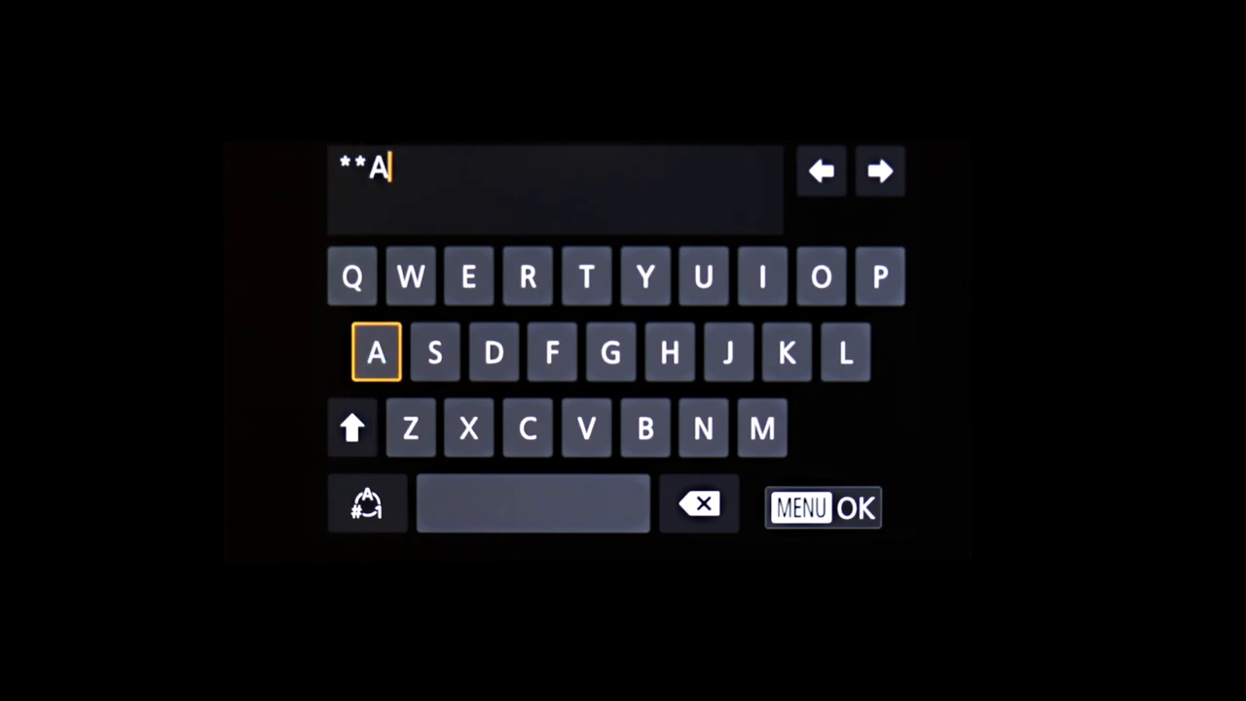
left_click(376, 352)
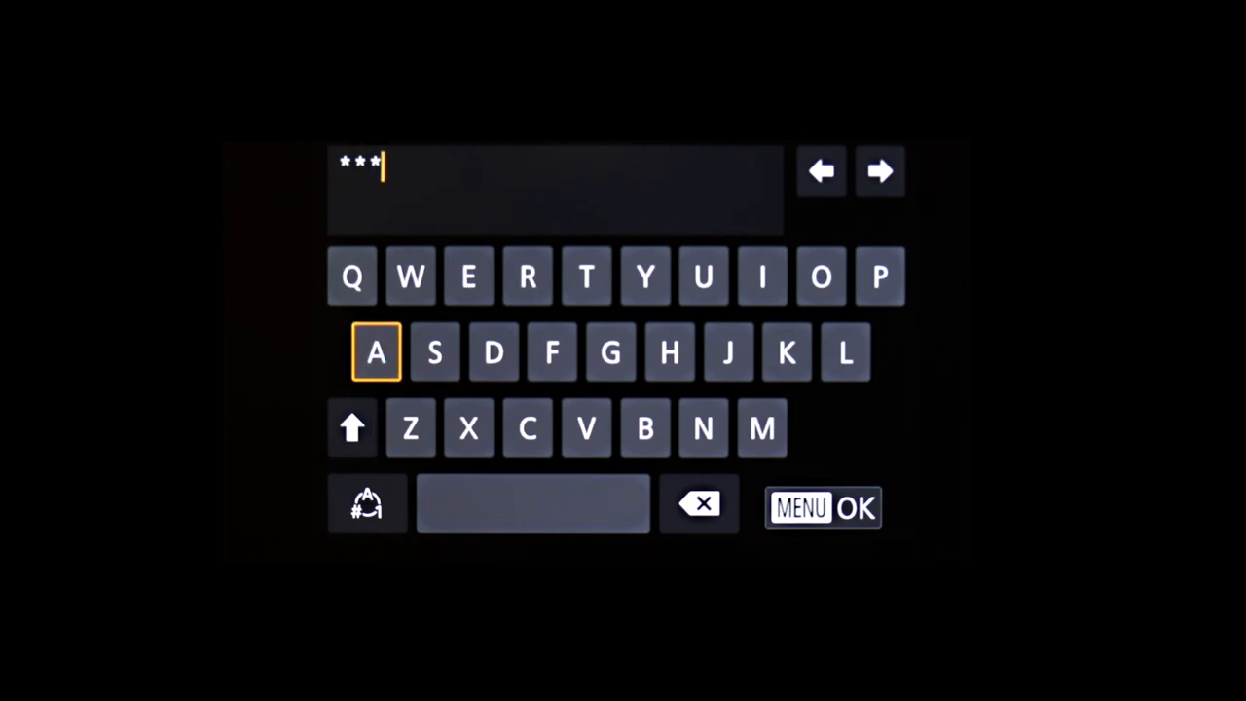
left_click(354, 428)
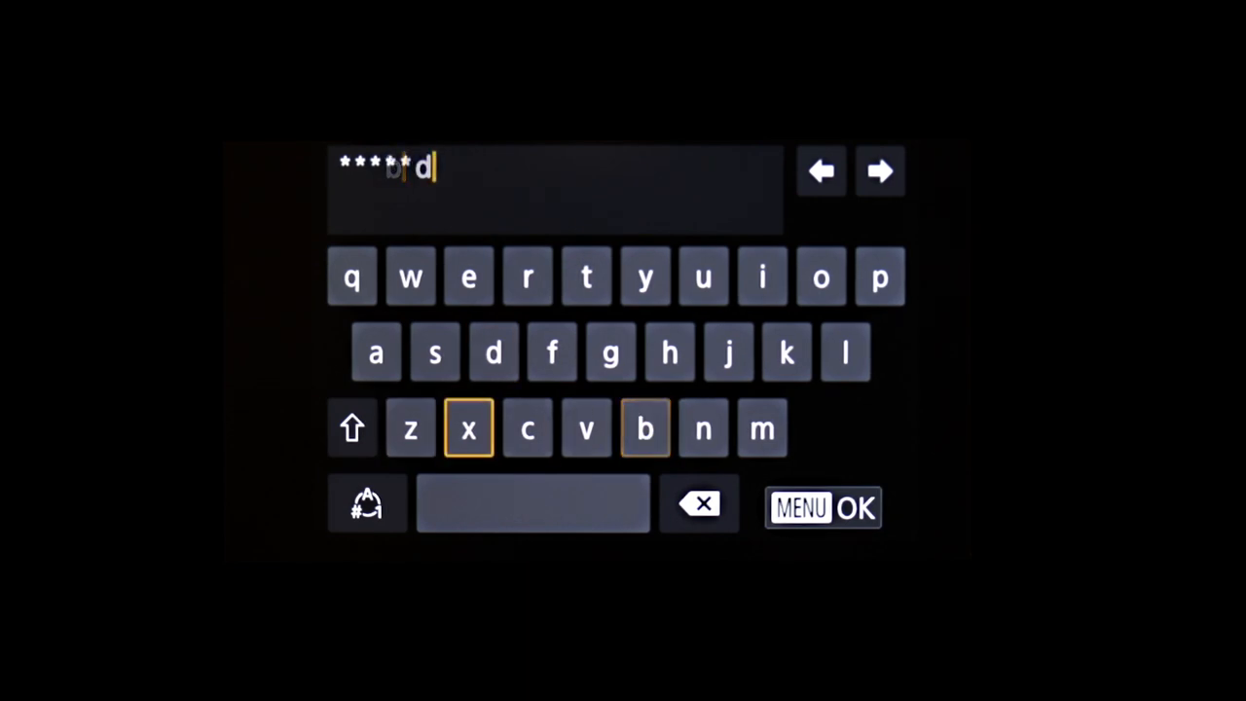
left_click(352, 428)
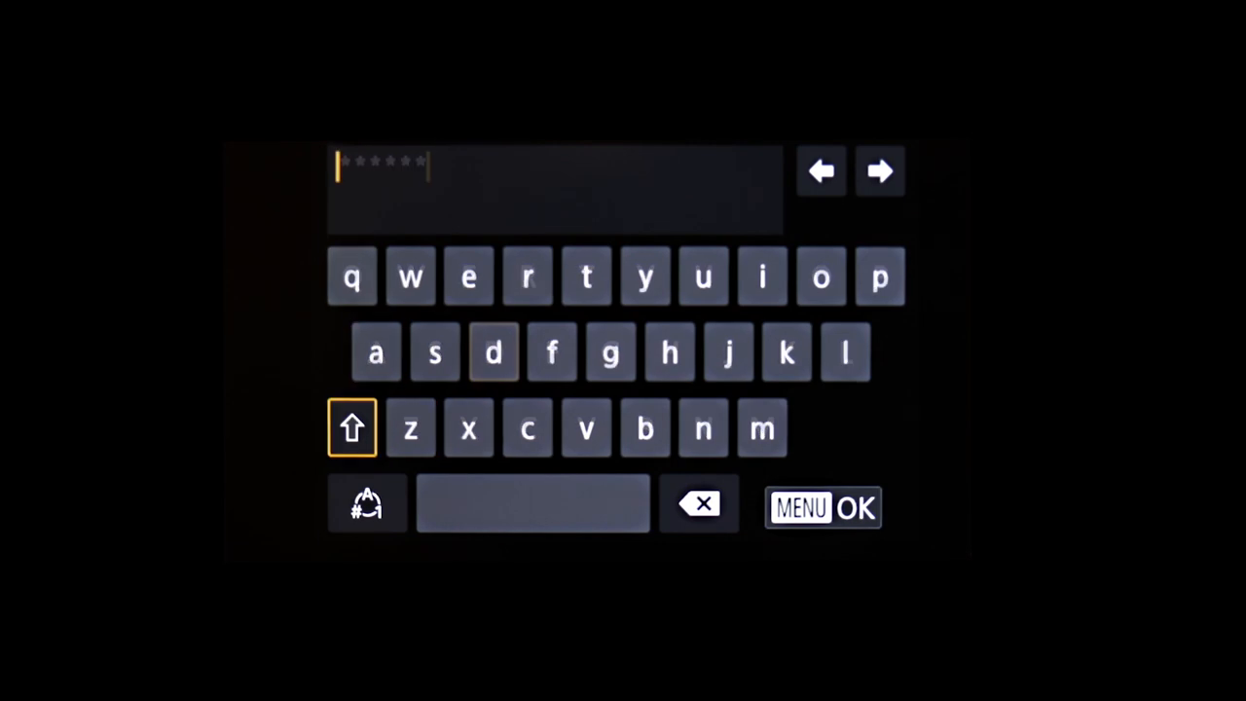
left_click(366, 502)
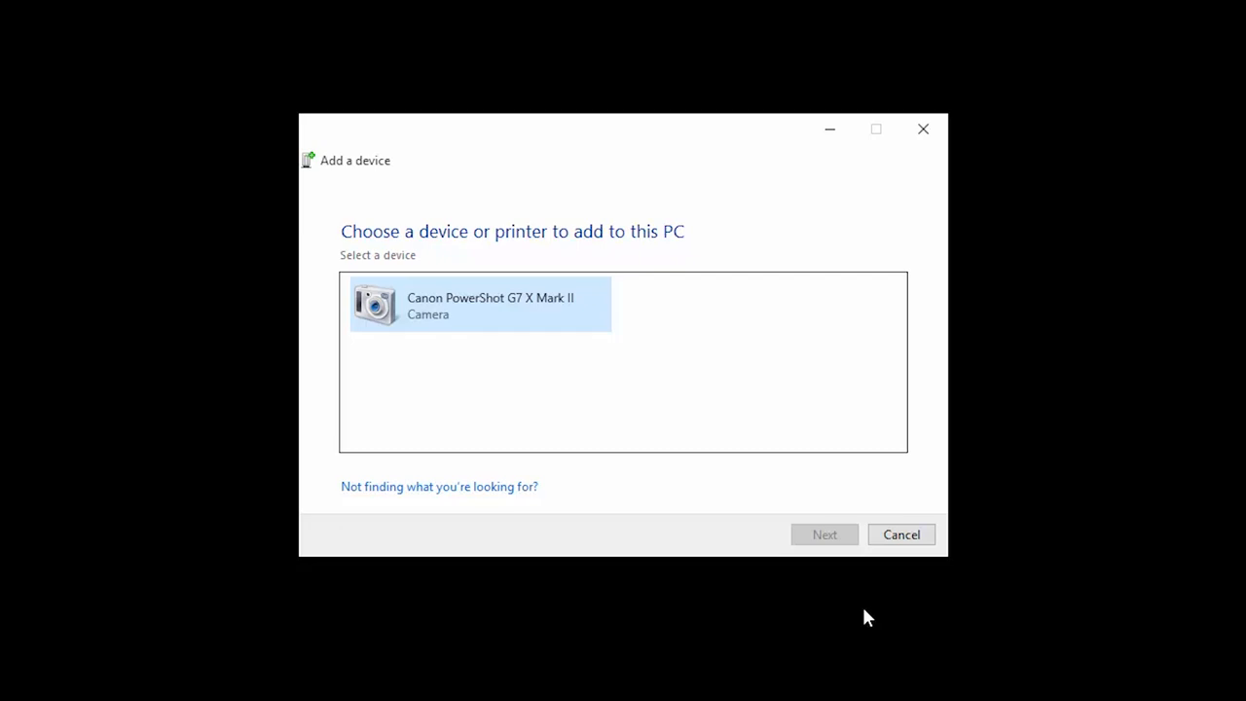
Choose the Canon PowerShot G7 X Mark II in the device list and proceed
left_click(478, 303)
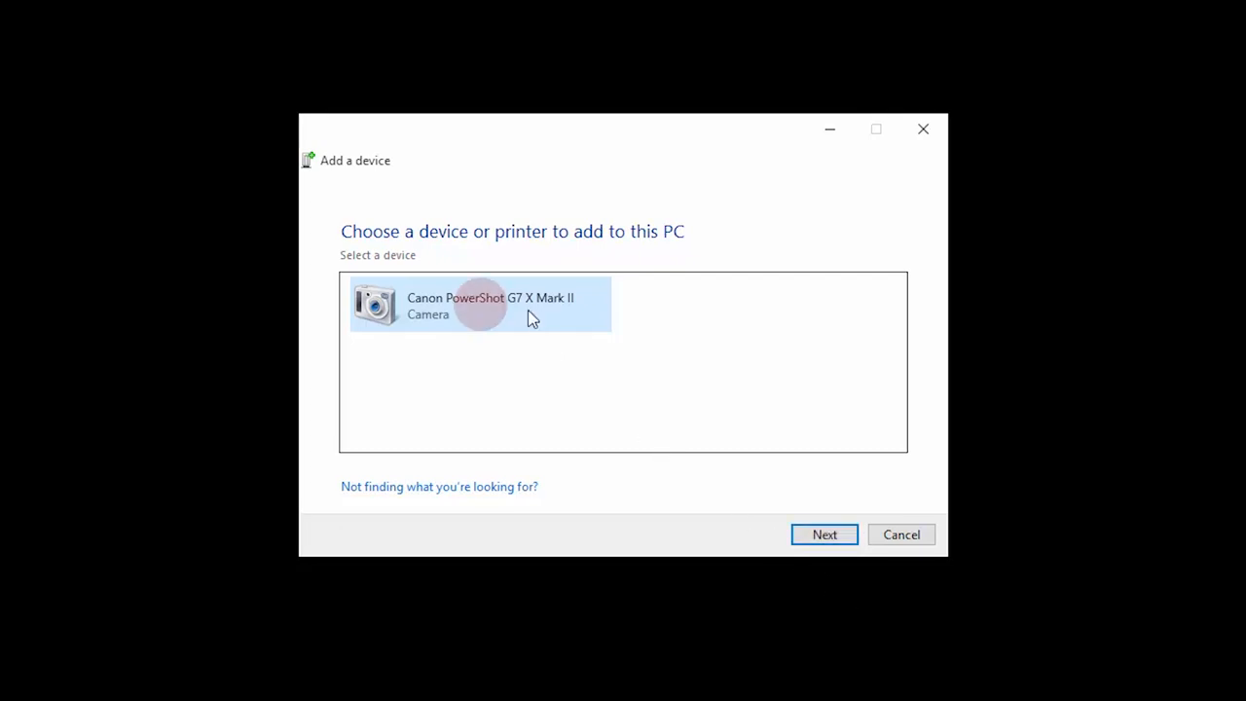
left_click(824, 534)
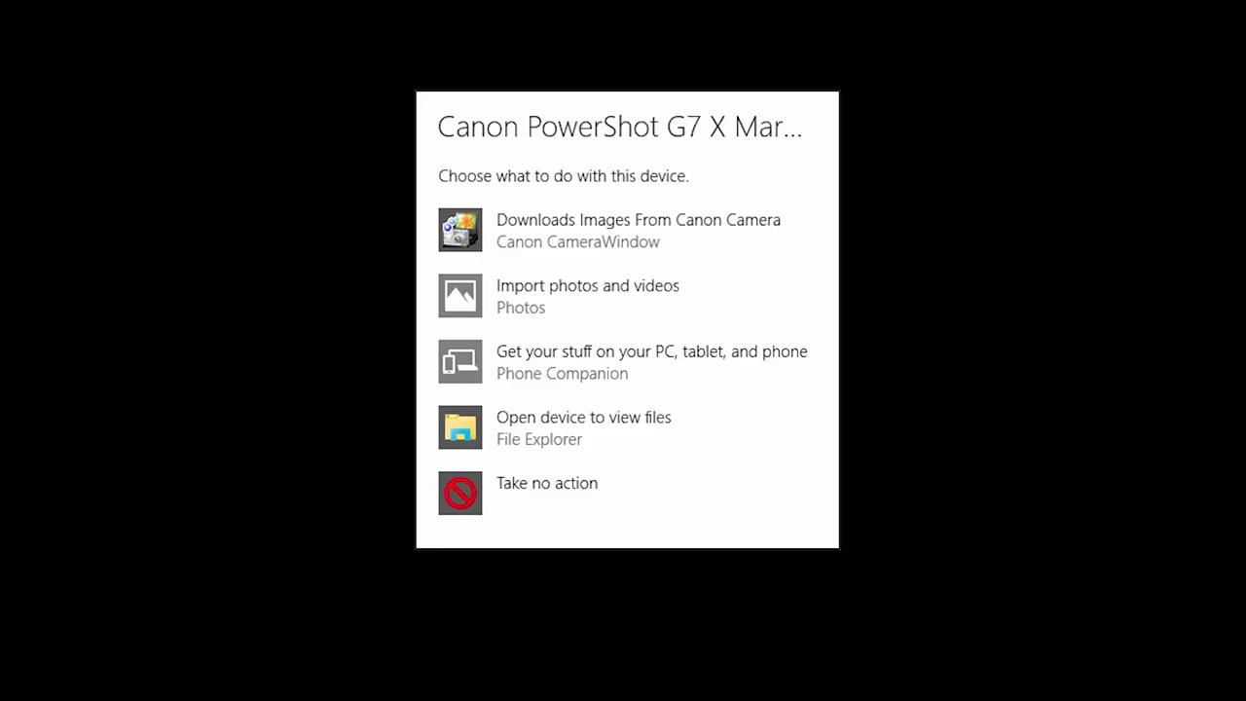
Choose 'Downloads Images From Canon Camera' to launch Canon CameraWindow
left_click(623, 229)
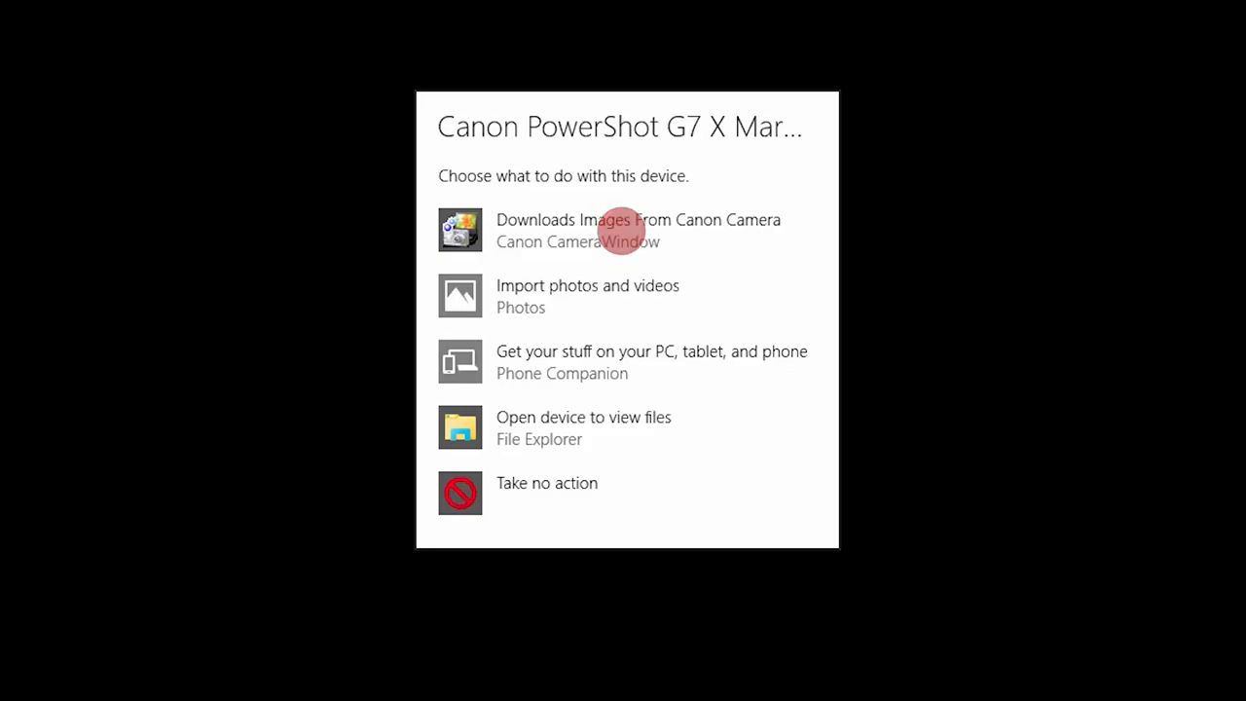
left_click(619, 229)
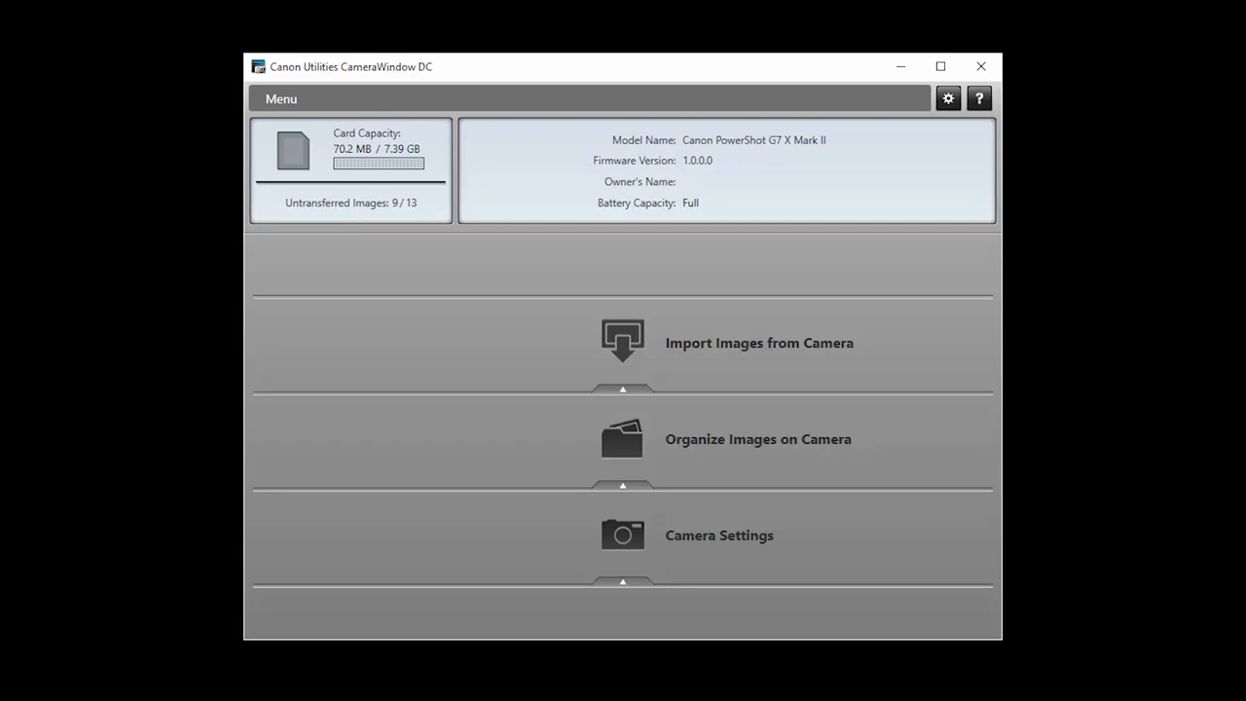
mouse_move(1066, 195)
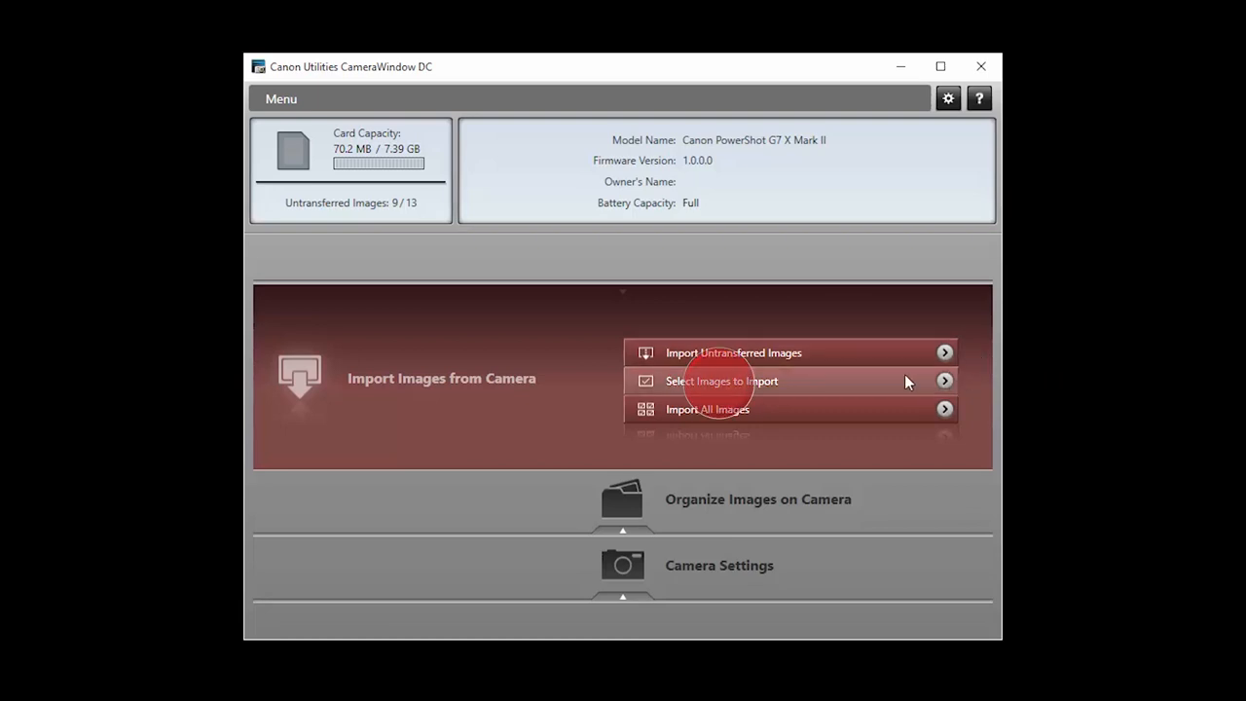
Choose Select Images to Import to pick individual camera images
left_click(724, 379)
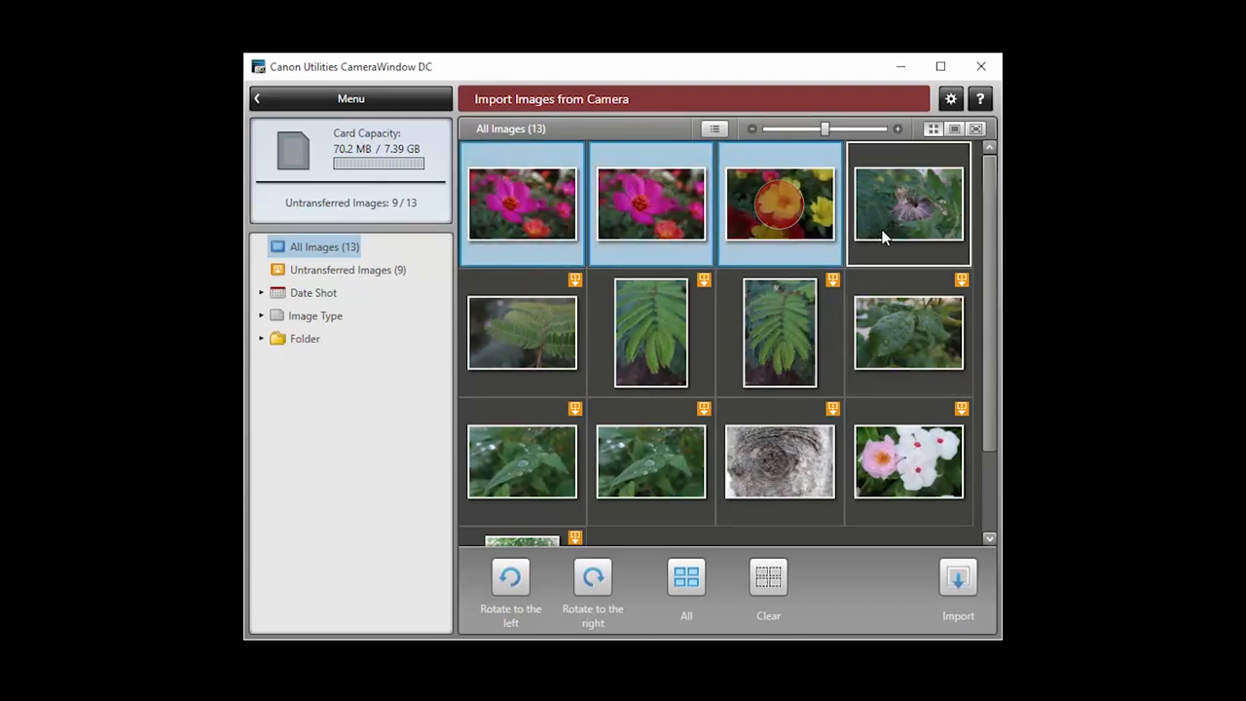
mouse_move(886, 238)
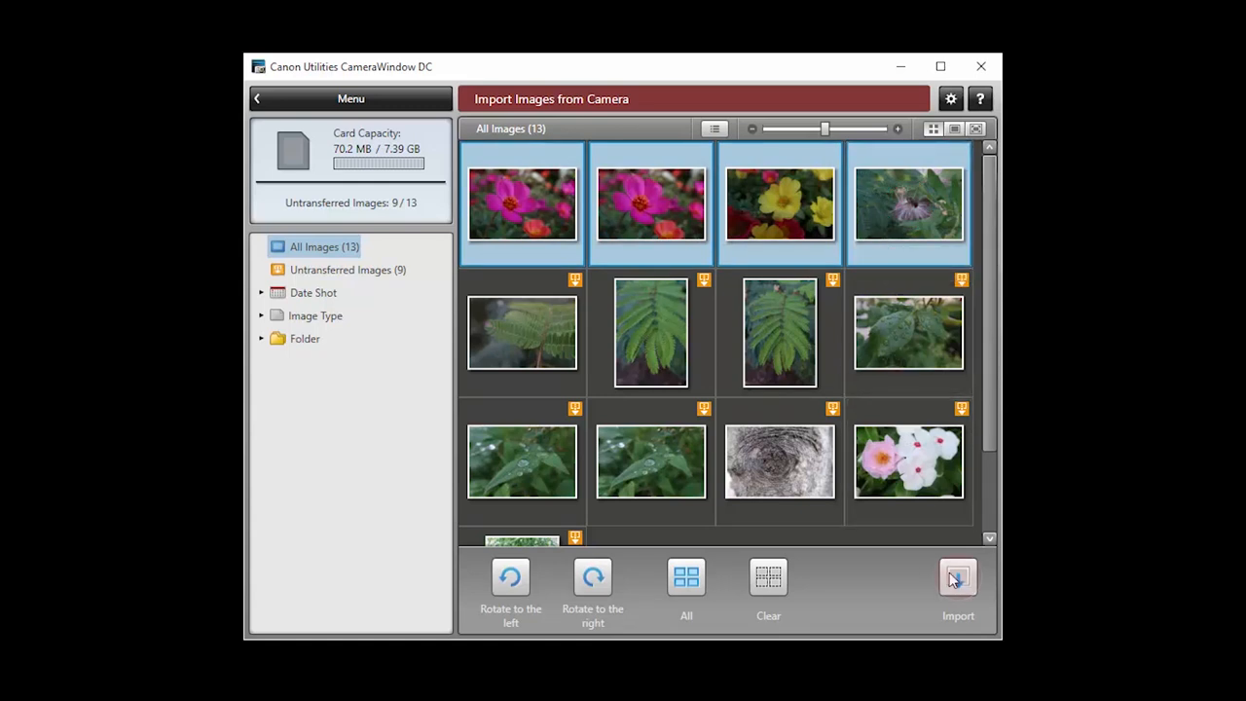
Import the four chosen flower photos and acknowledge the import-complete message
left_click(958, 576)
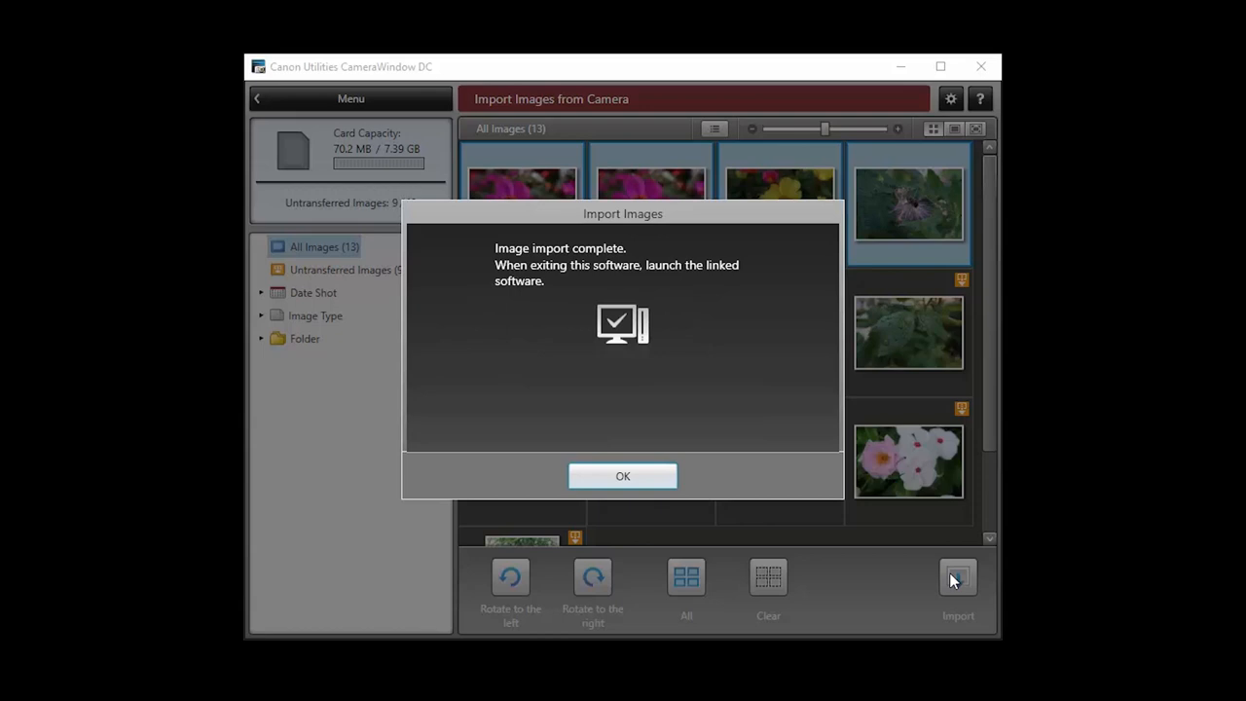
left_click(622, 475)
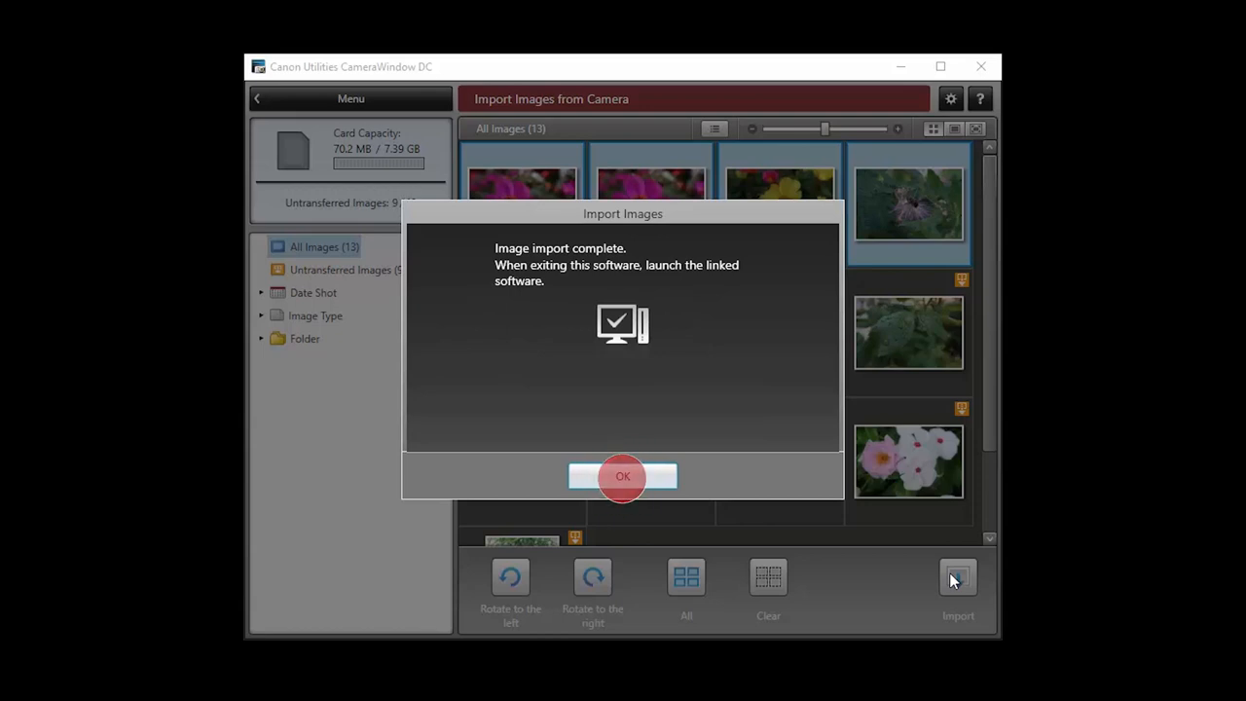